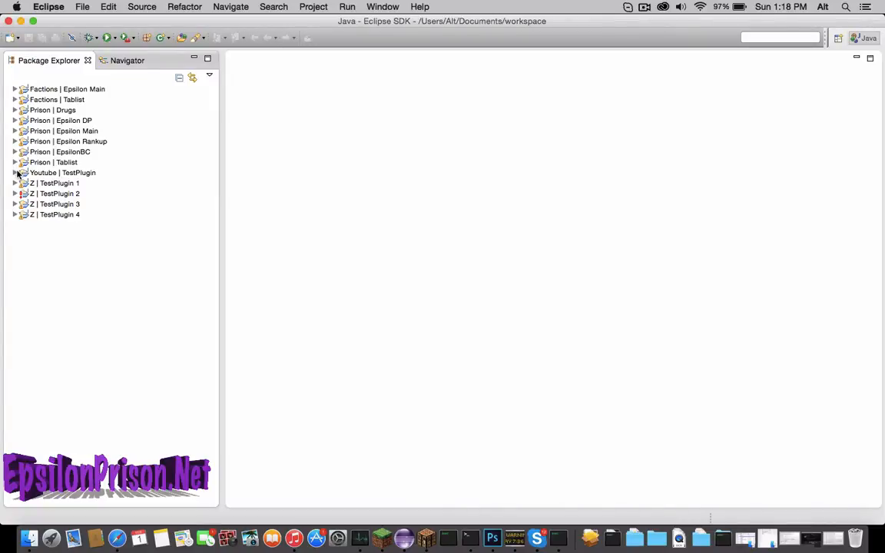
mouse_move(62, 172)
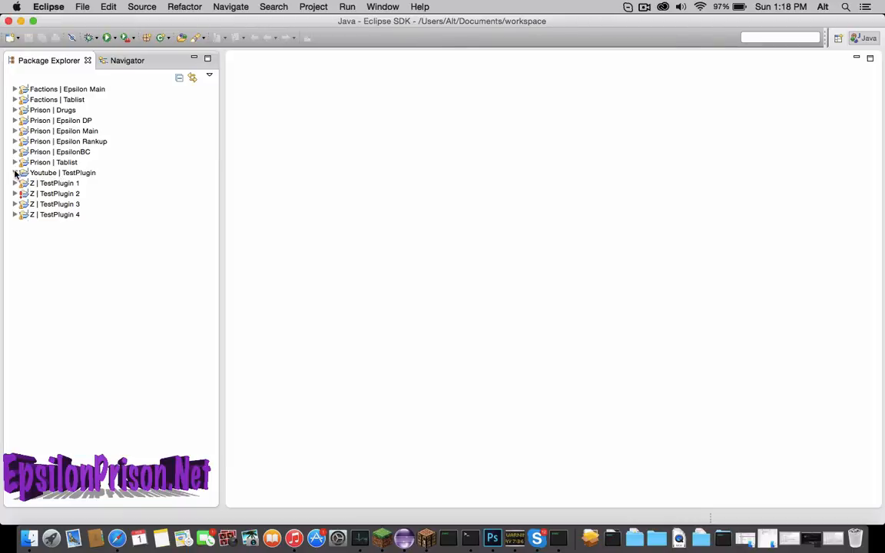
mouse_move(49, 249)
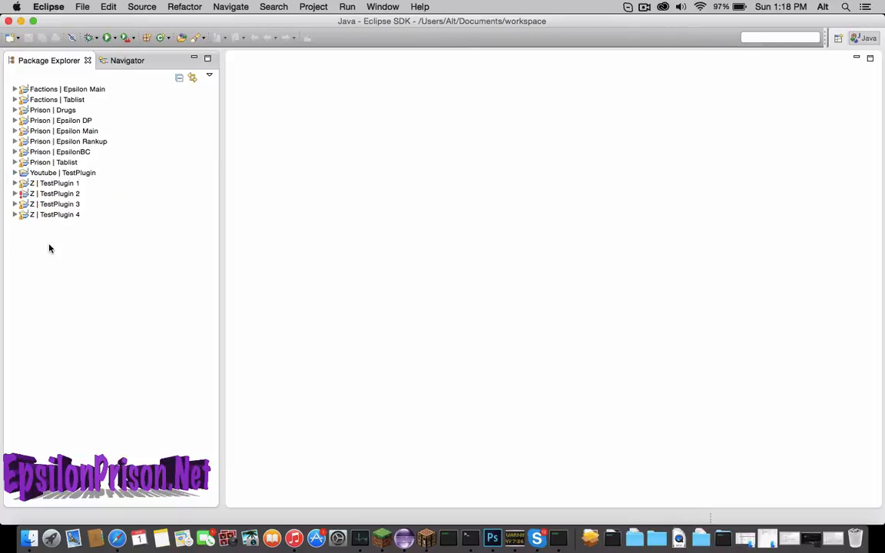
mouse_move(8, 224)
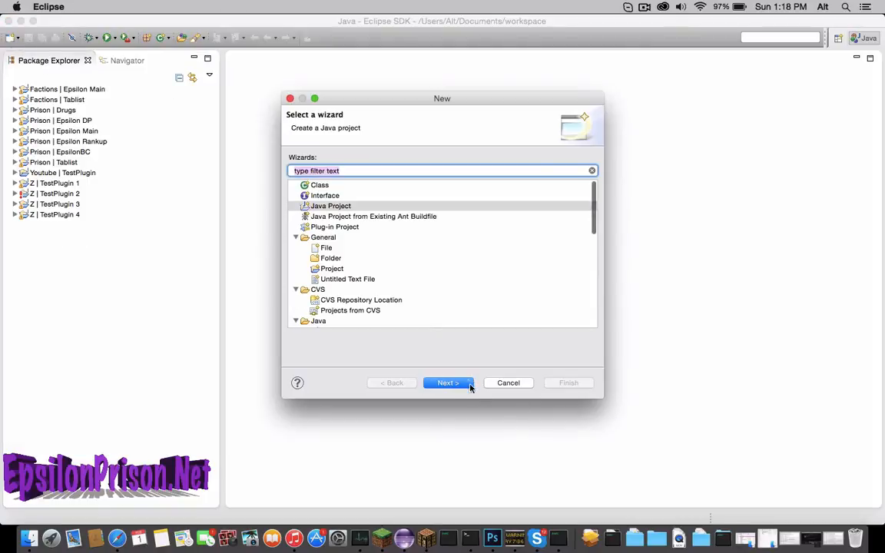
- Start a new Java project named 'Youtube | MOTD' and proceed to its build settings
click(507, 383)
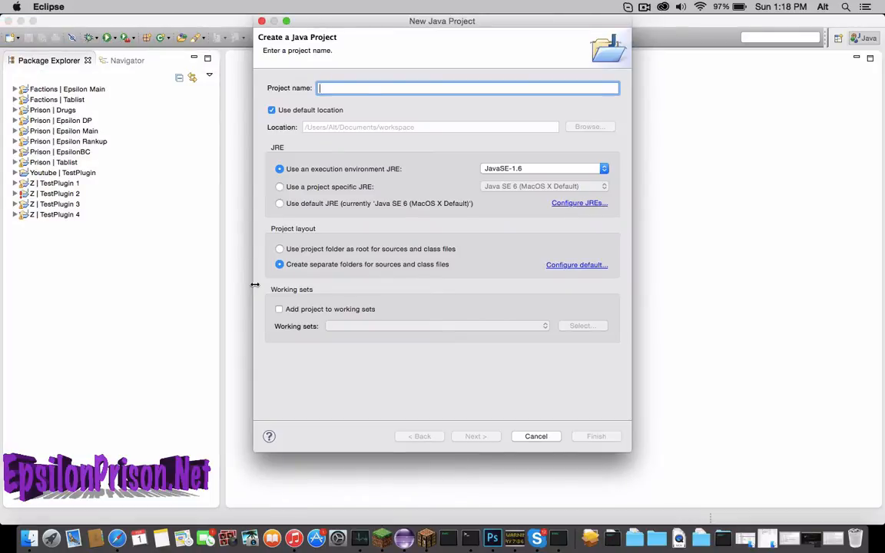
text(MOTD)
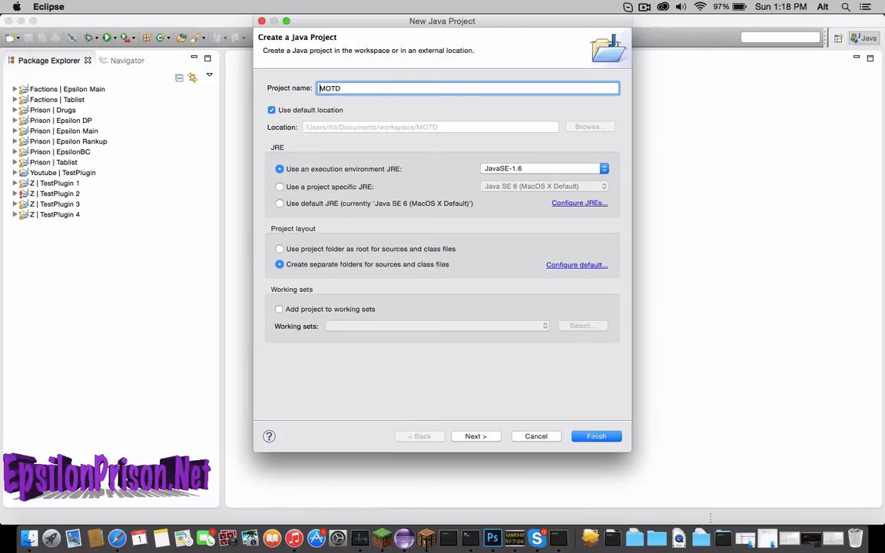
text(Youtube |)
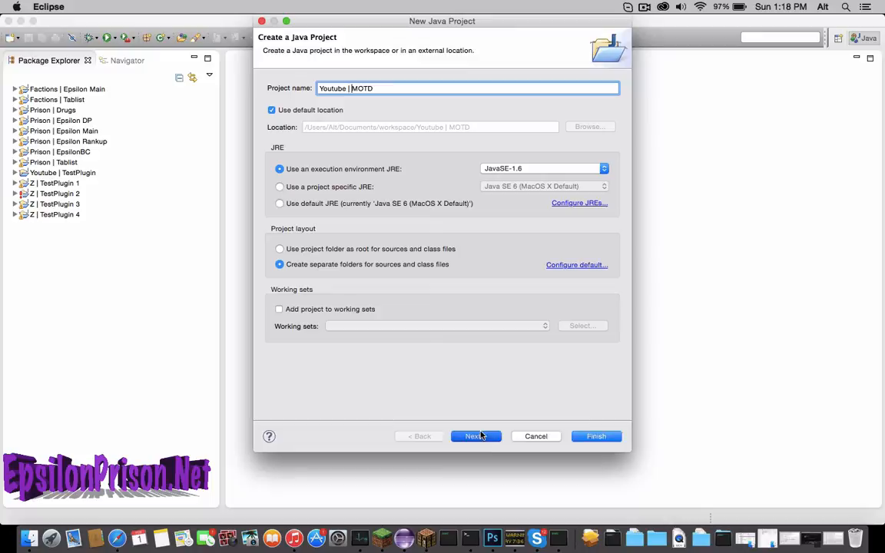
click(476, 436)
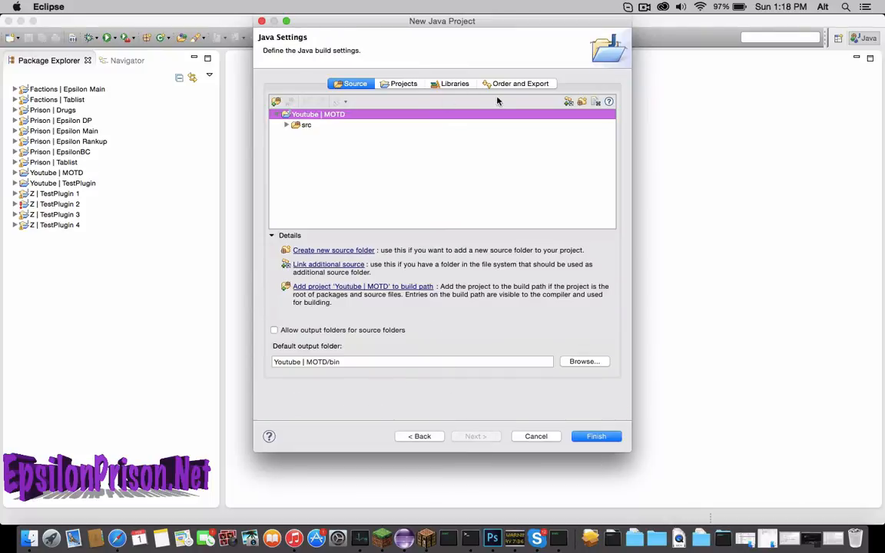
- Add the external jar spigot-1.8.jar to the build path libraries and finish creating the project
click(455, 83)
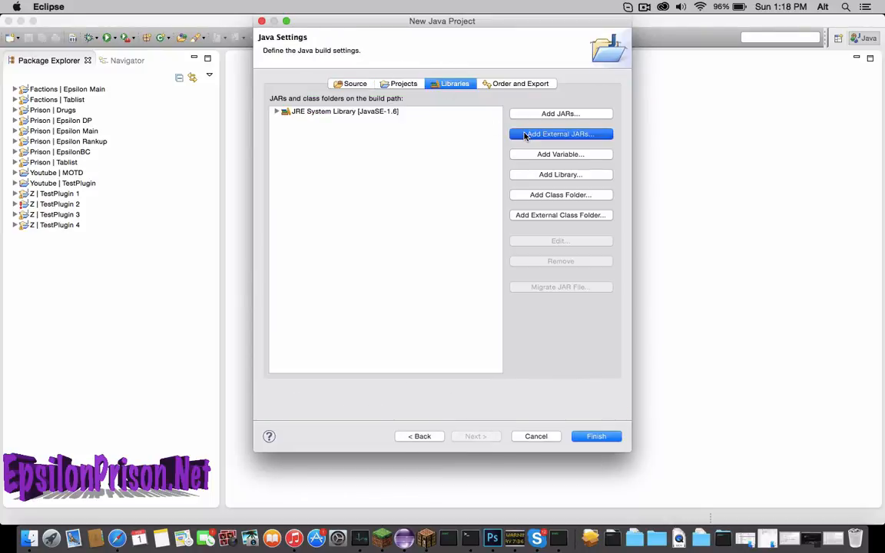
click(561, 133)
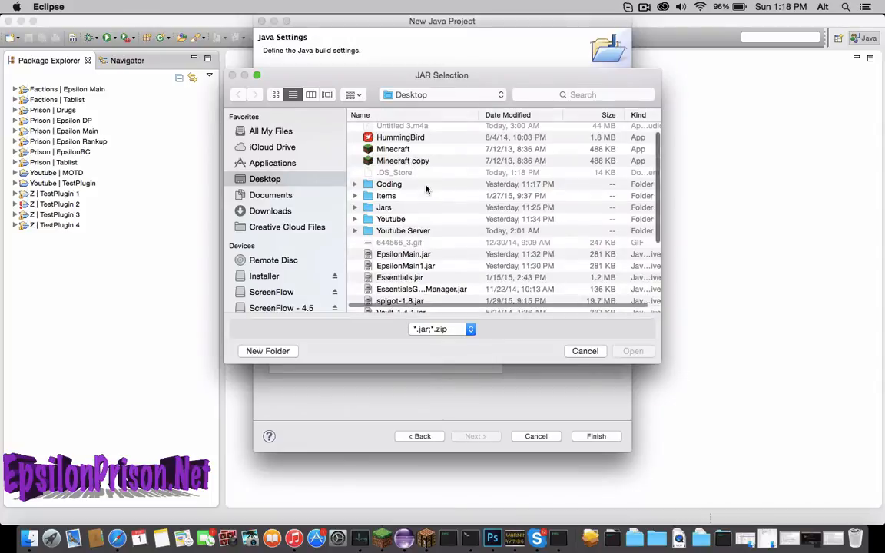
click(399, 237)
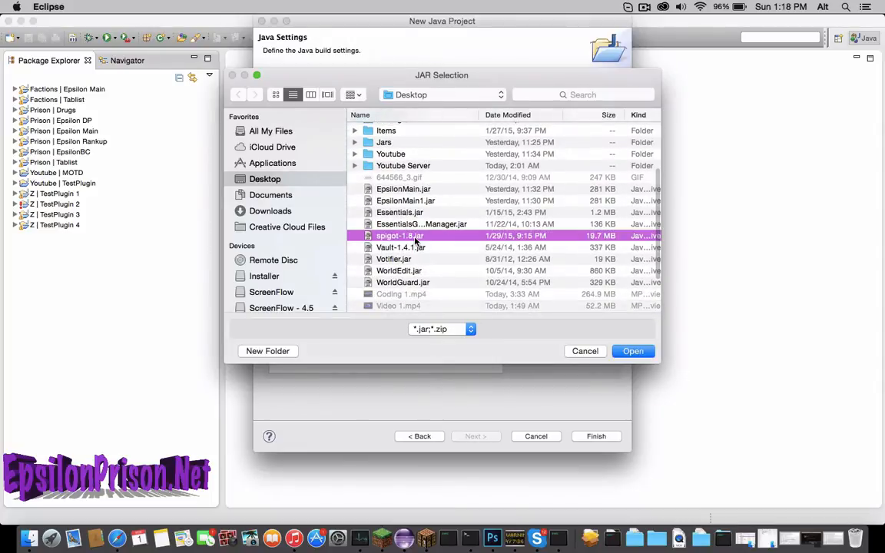
click(633, 350)
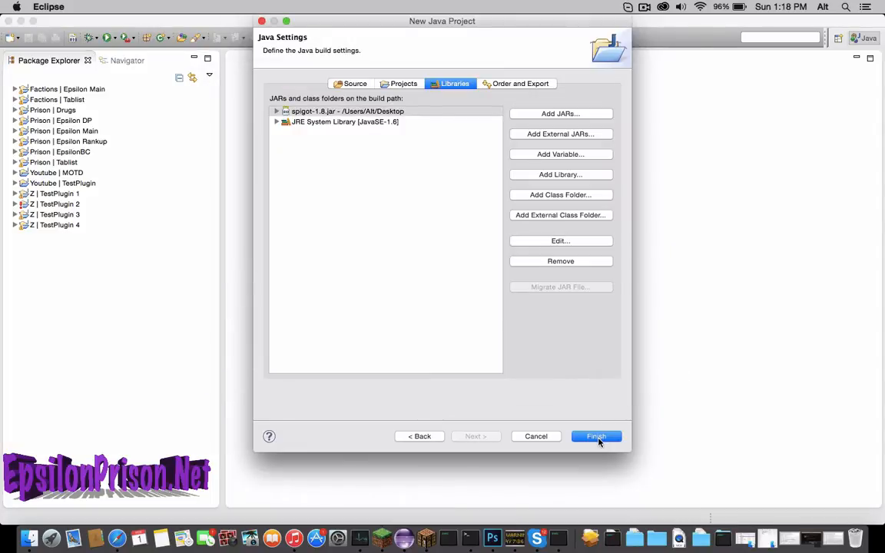
click(596, 437)
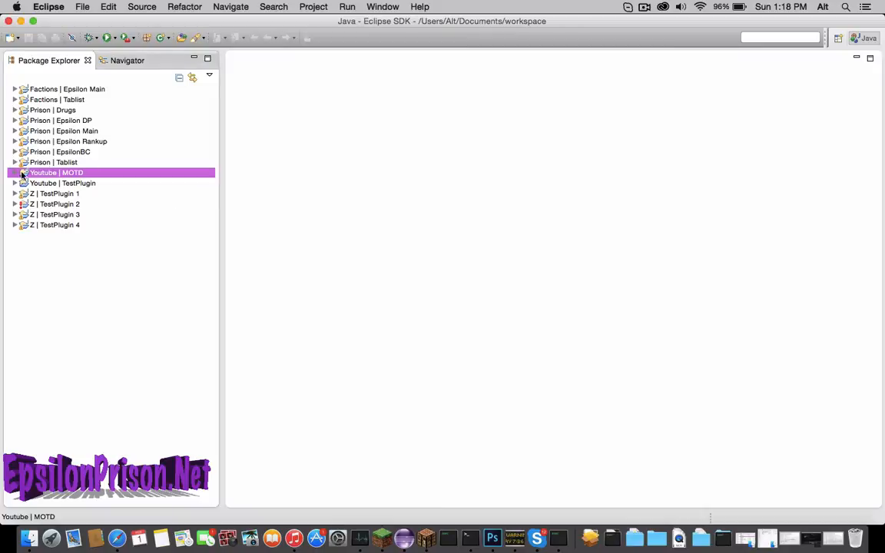
- Create the package me.jpriani13.MOTD under the project's src folder
click(16, 172)
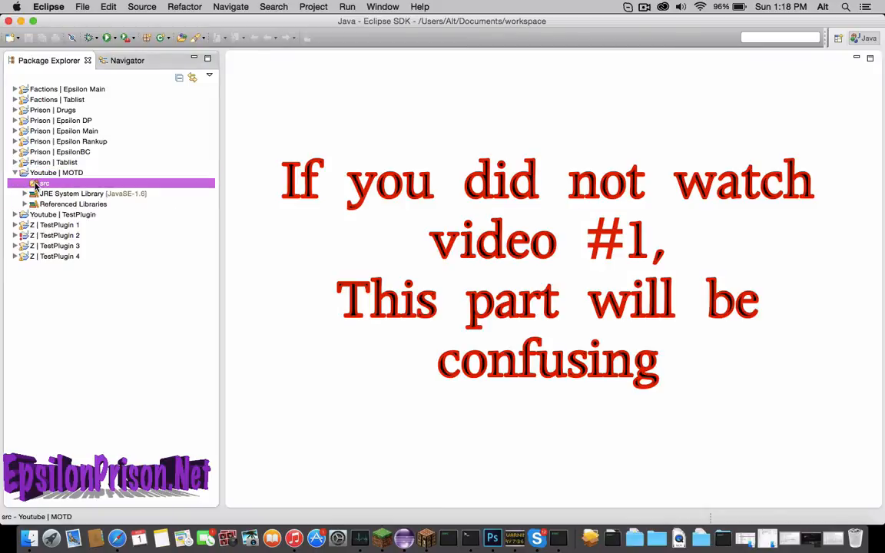
right_click(38, 183)
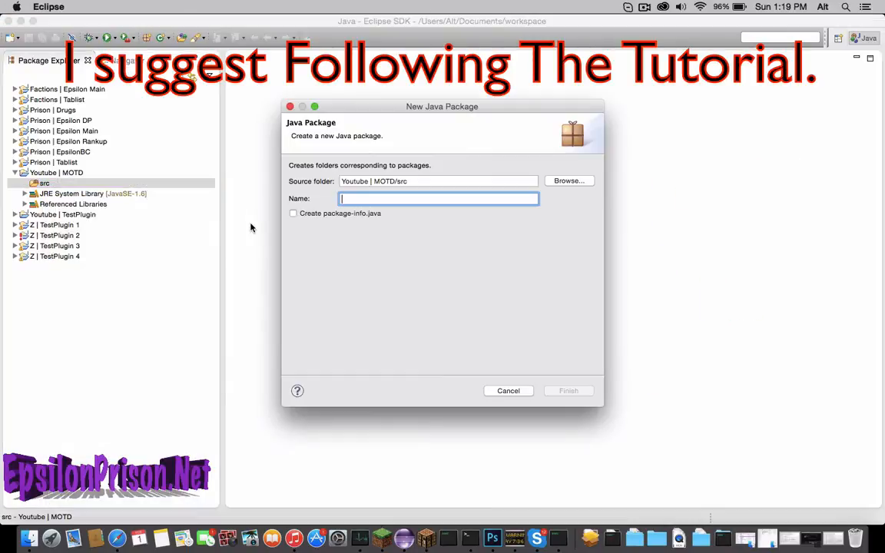
text(me.jpriani13.)
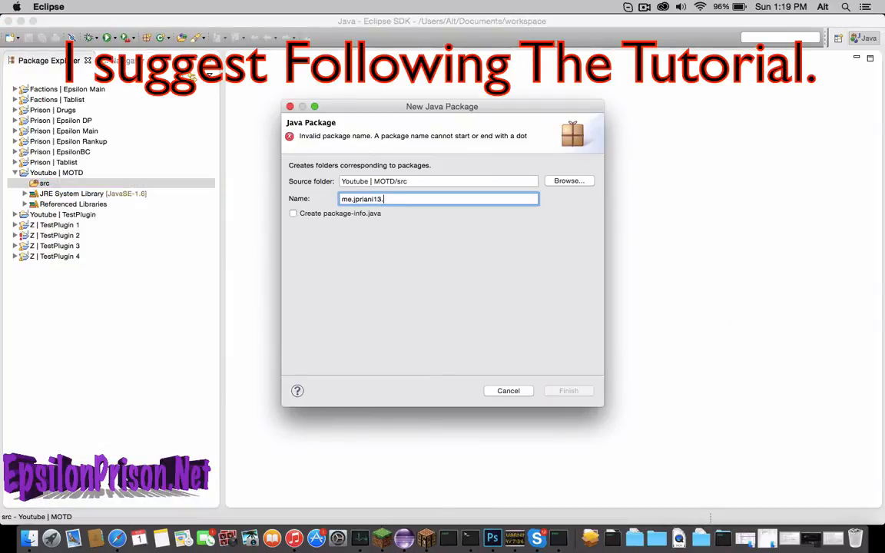
text(MOTD)
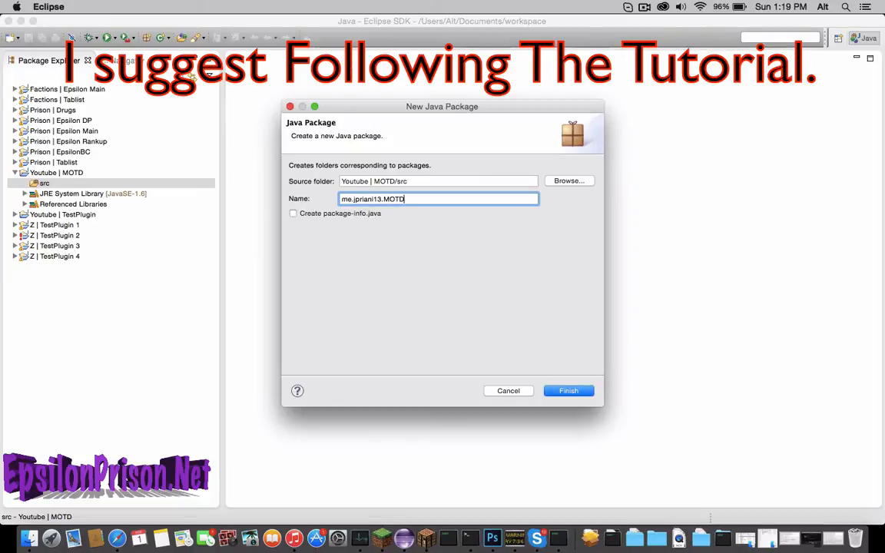
click(569, 390)
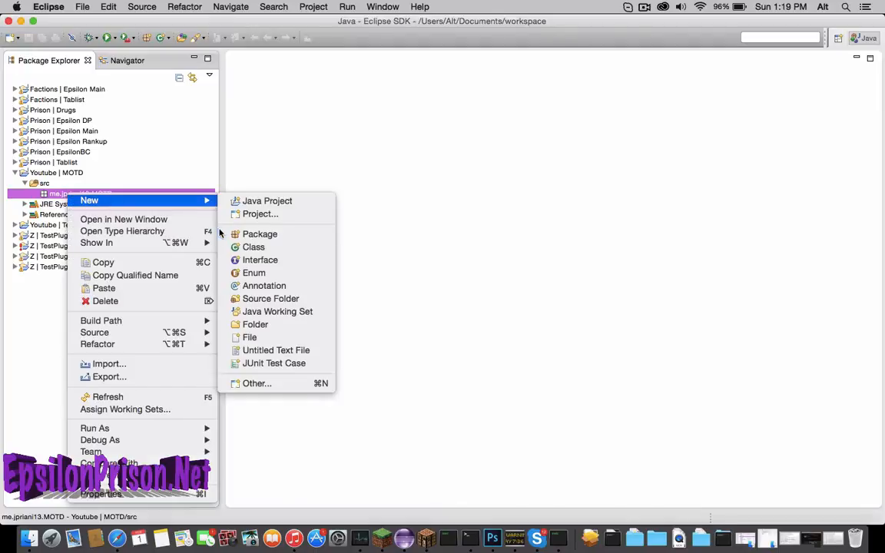
- Create a new class named MOTD inside the me.jpriani13.MOTD package
click(253, 246)
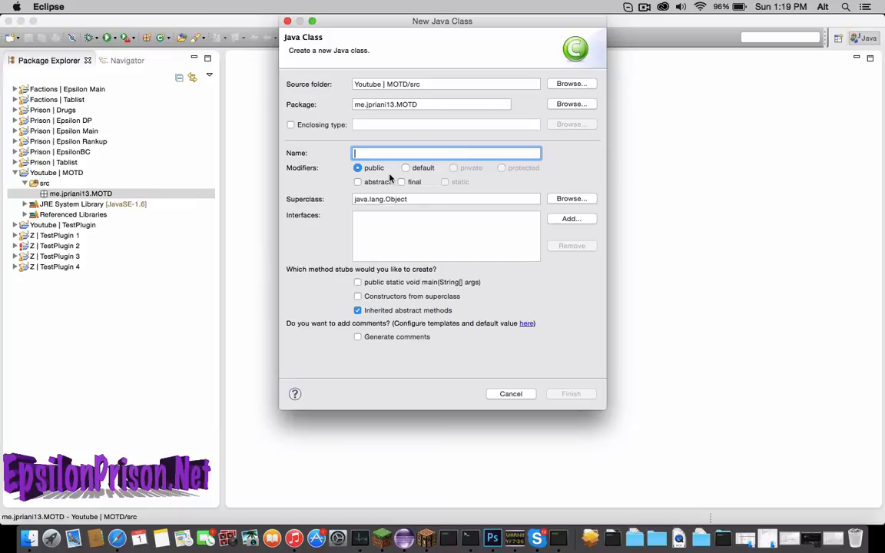
text(MOT)
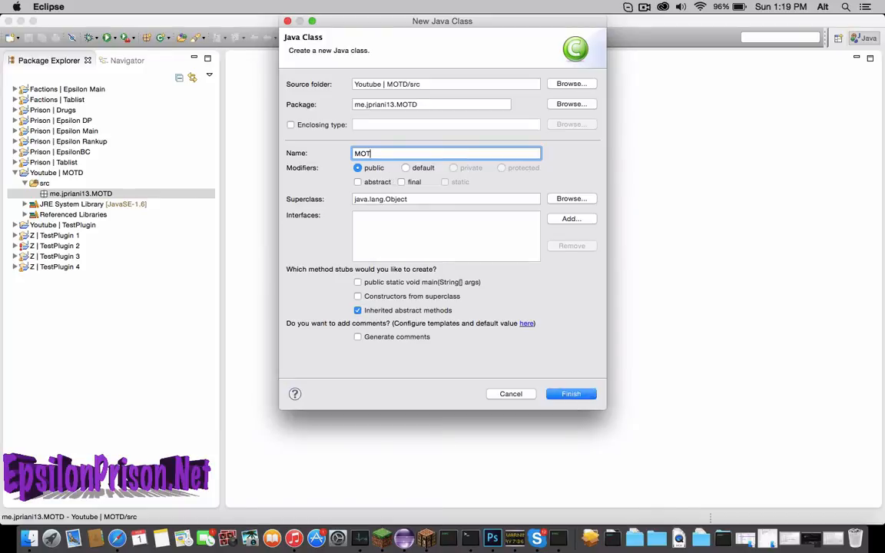
click(510, 393)
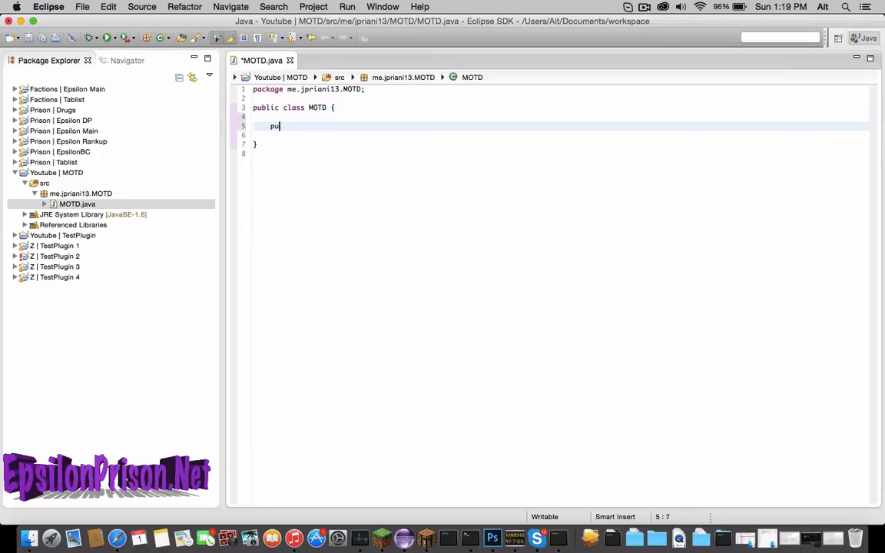
- Declare public void onEnable() and begin a Bukkit.getServer().getLogger() call inside it
text(blic void)
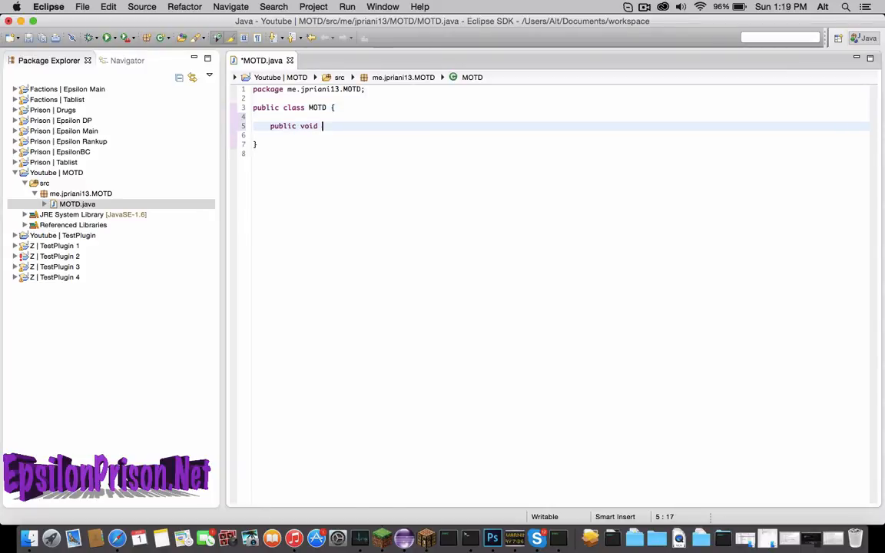
text(onEnable() {)
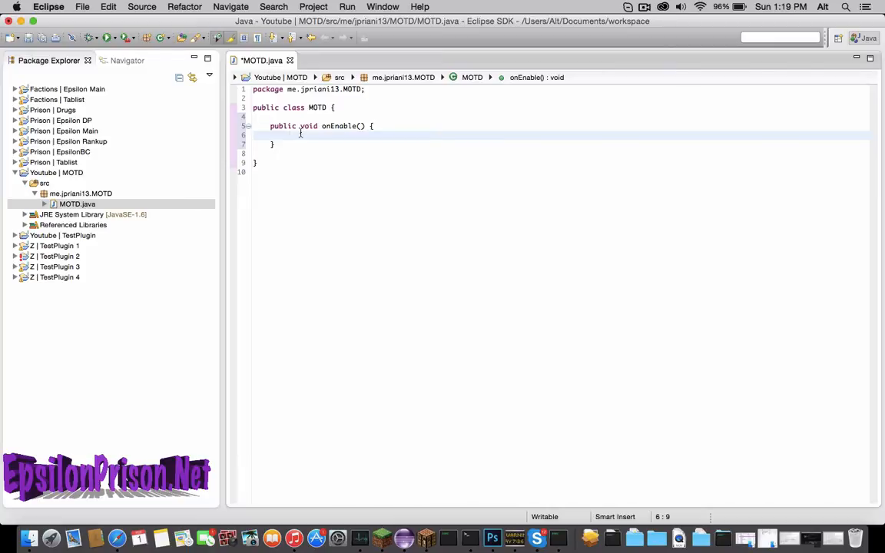
text(bukk)
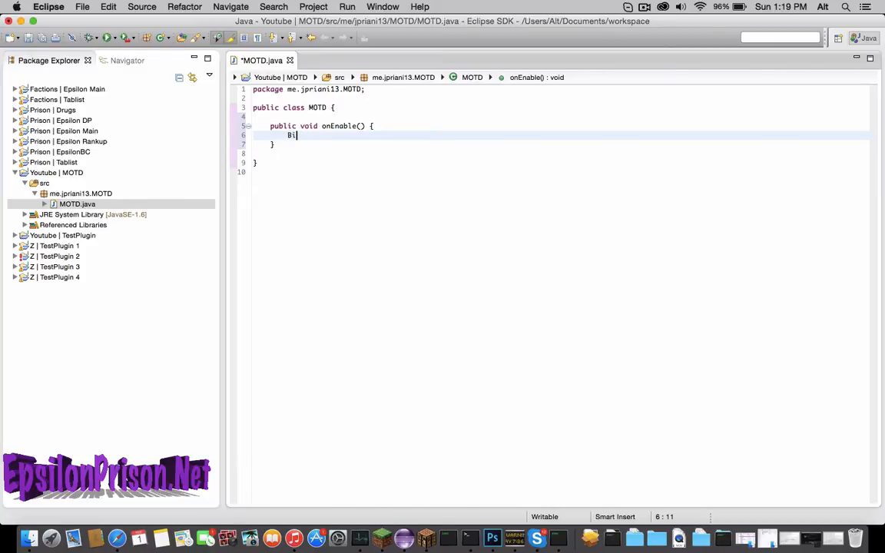
text(ukkit.)
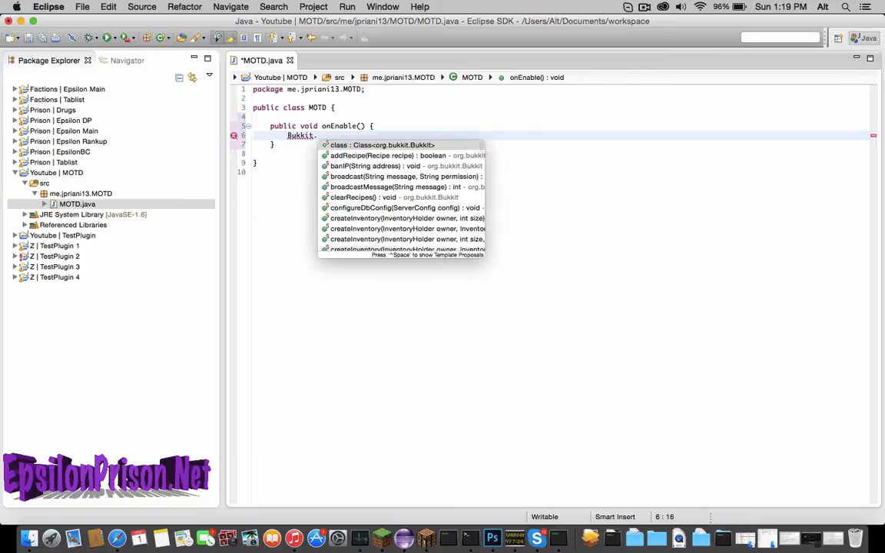
text(getLogger().)
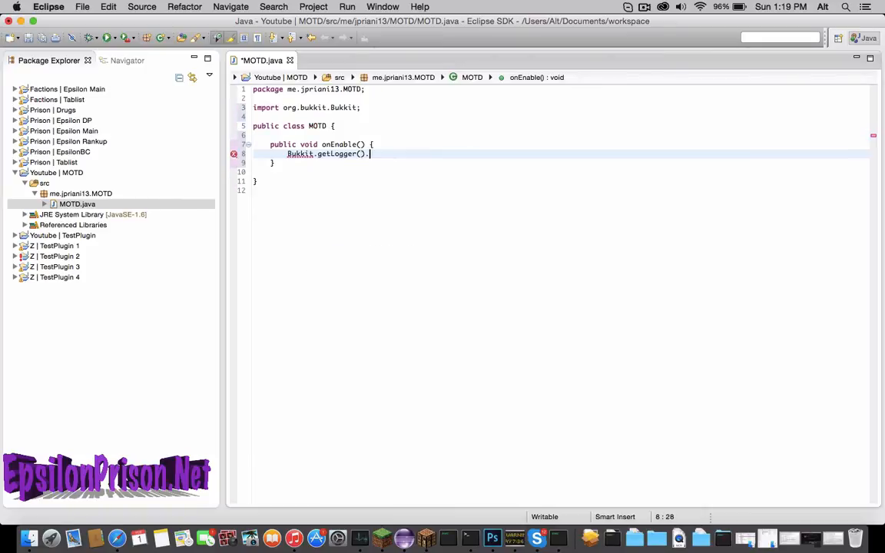
text(.)
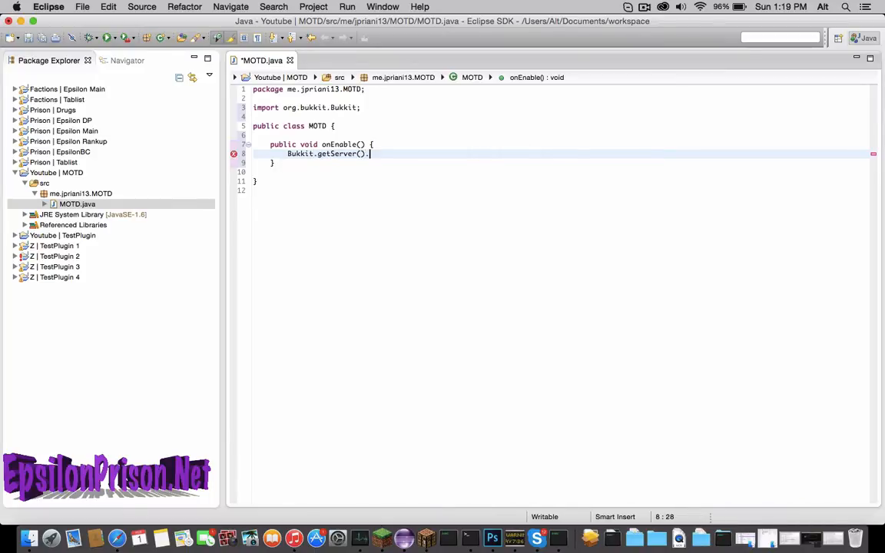
- Complete the statement as getLogger().info("MOTD is enabled!"); and begin the next method declaration
text(getLogger().)
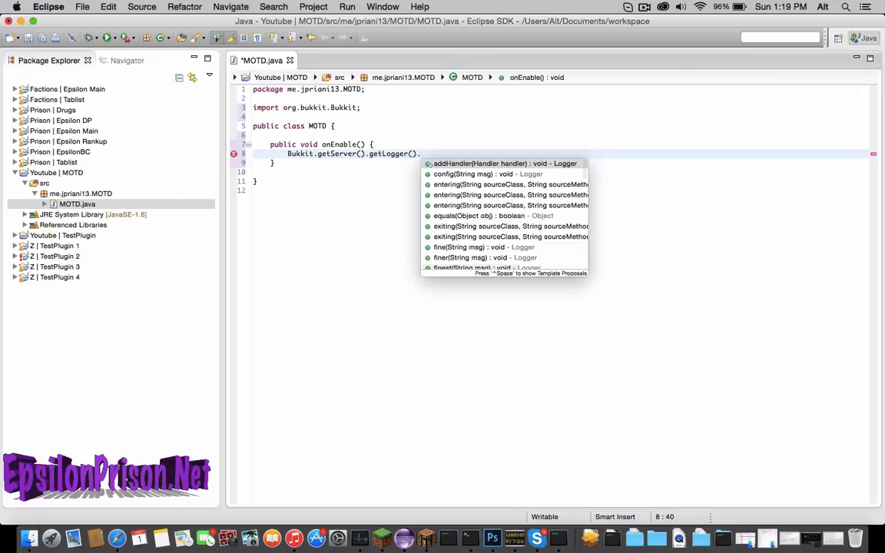
text(in)
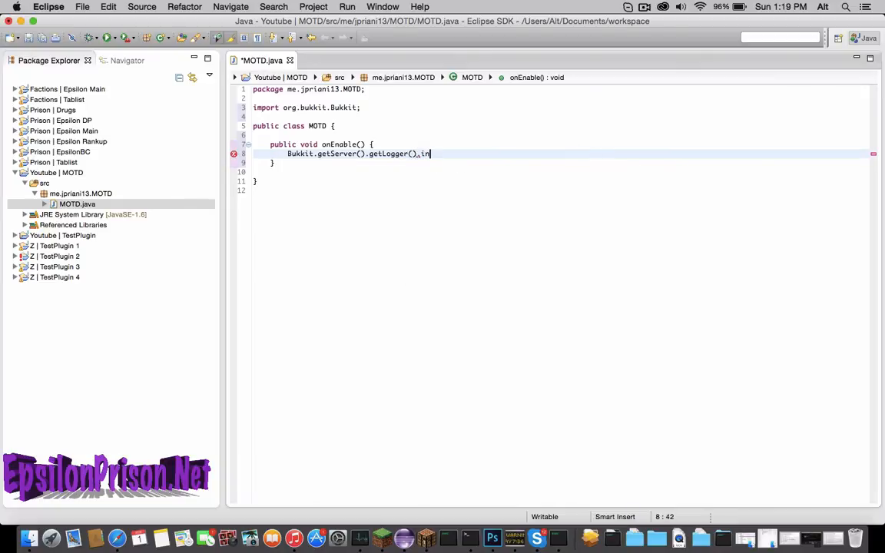
text(fo(")
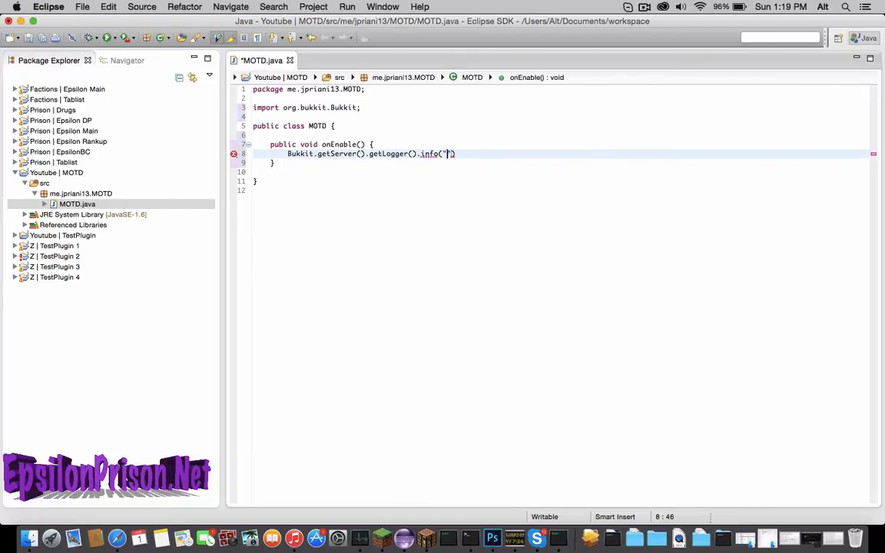
text(MOTD)
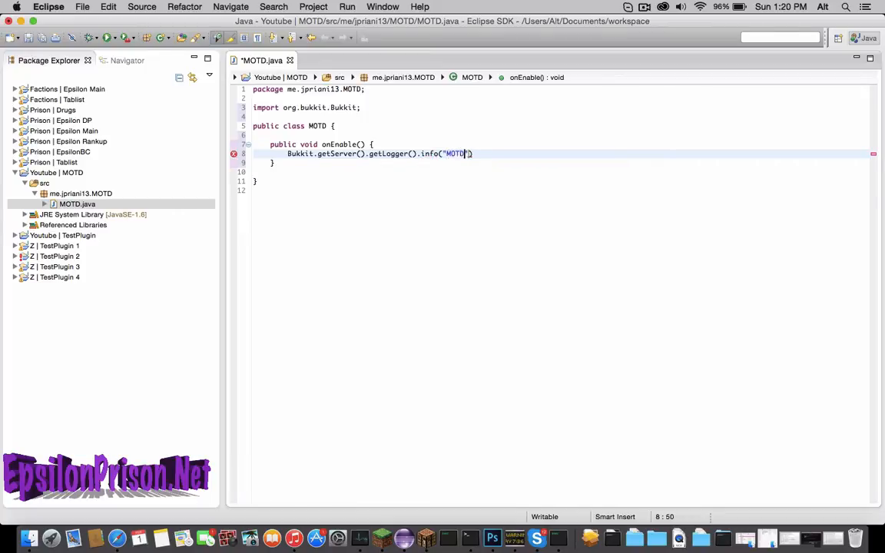
text(is enabled!)
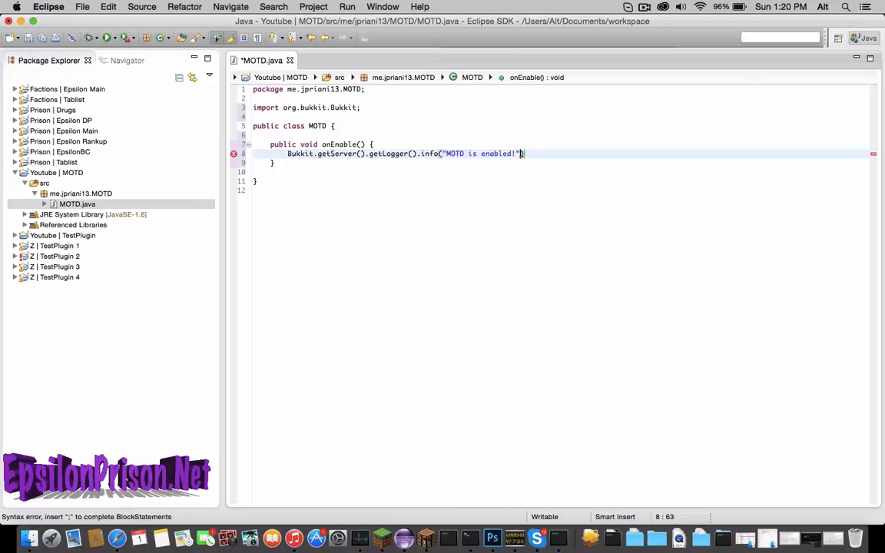
text(;)
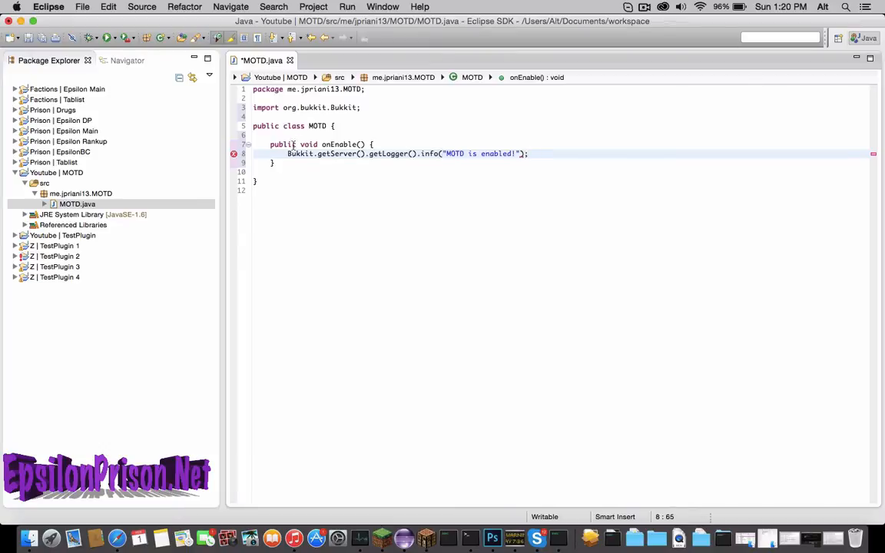
text(pbl)
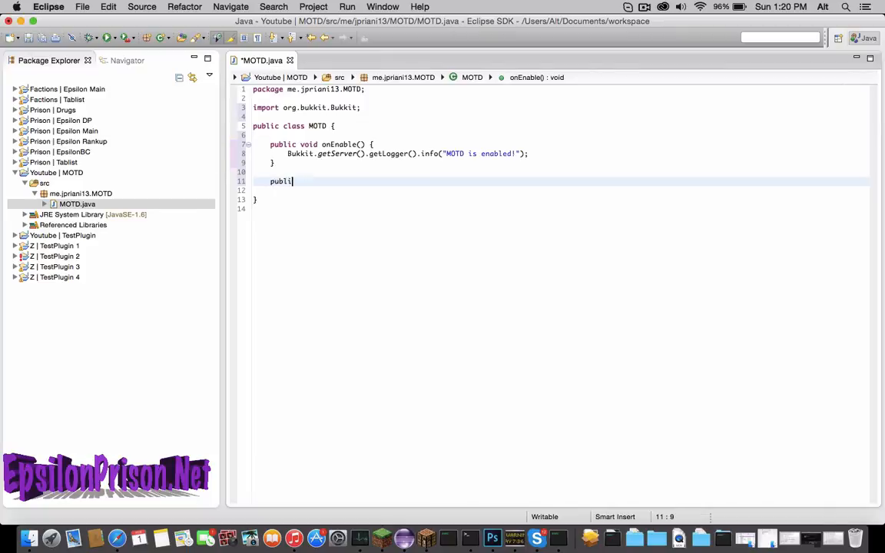
- Write public void onDisable() logging "MOTD is disabled!" via getLogger().info
text(c void)
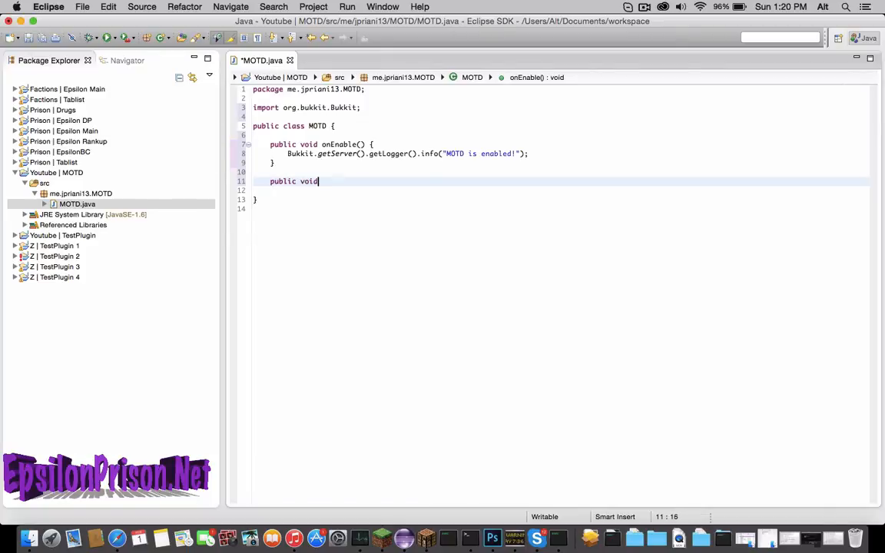
text(onDisable() {)
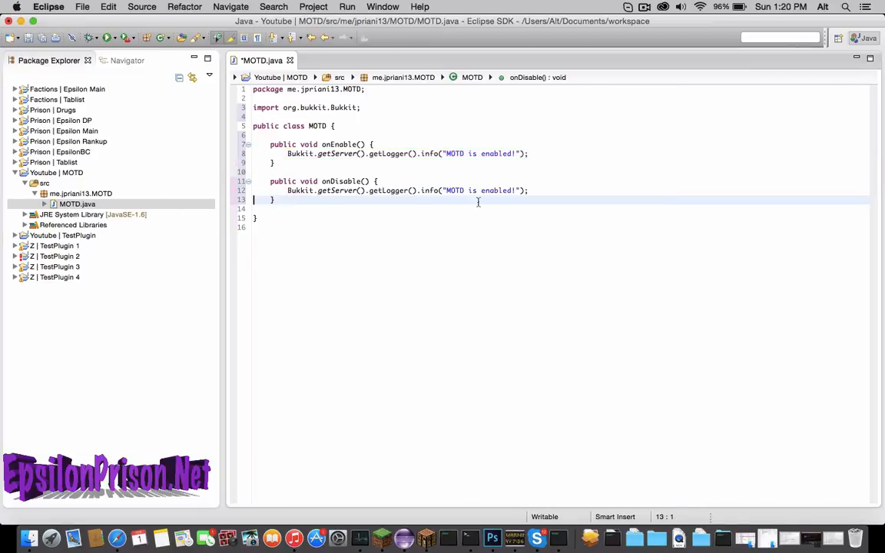
text(dis)
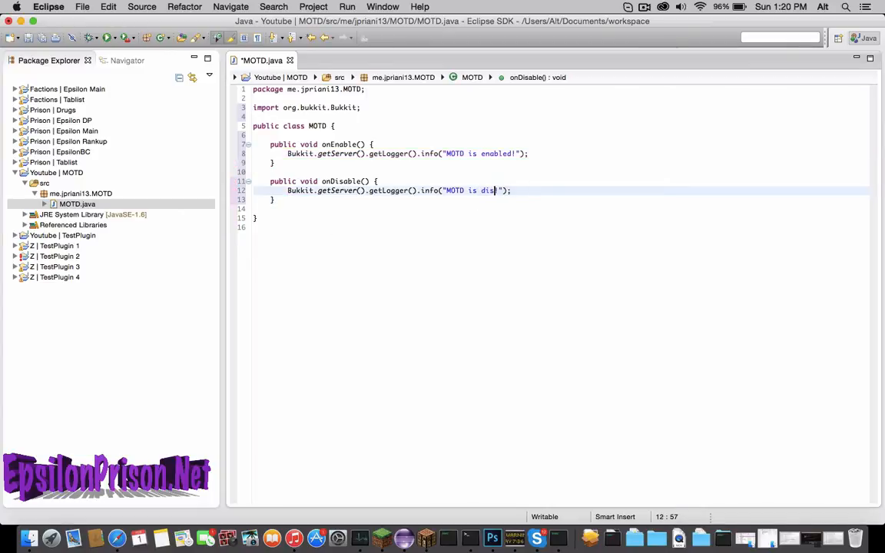
text(abled!)
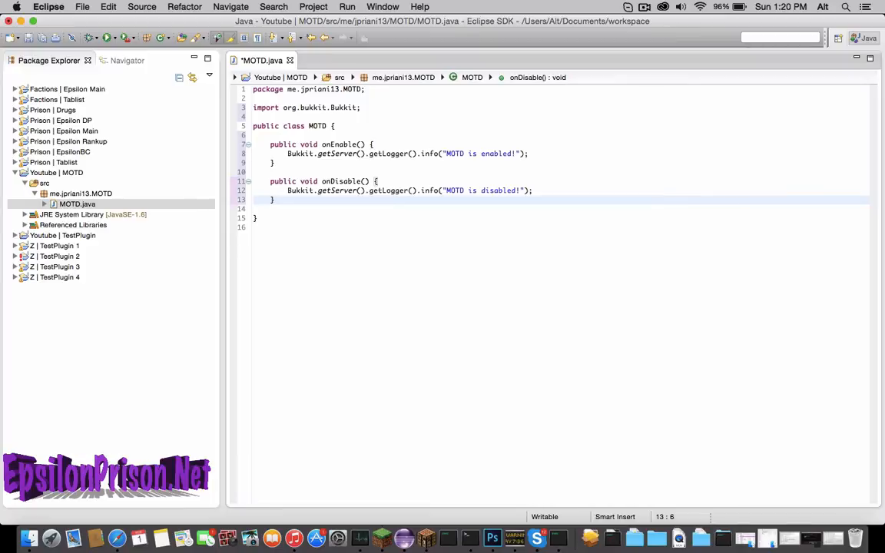
text(e)
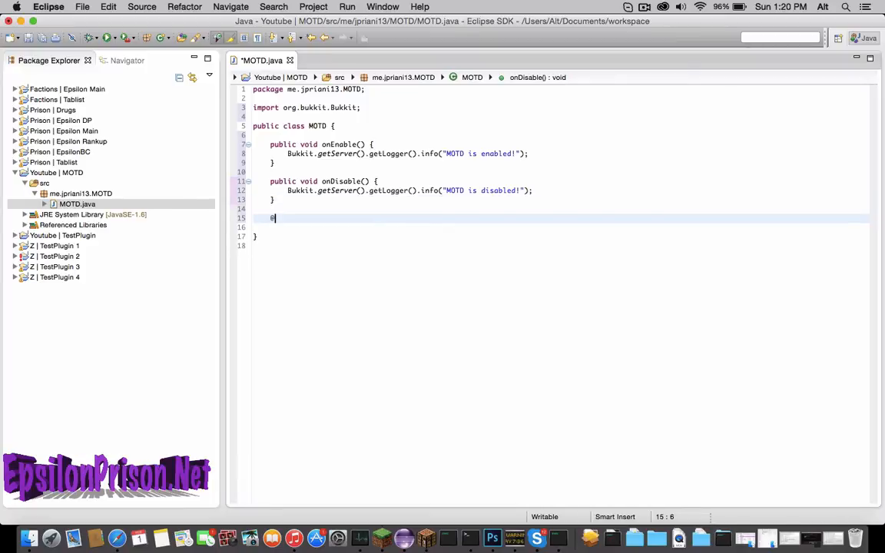
text(@EventHandler)
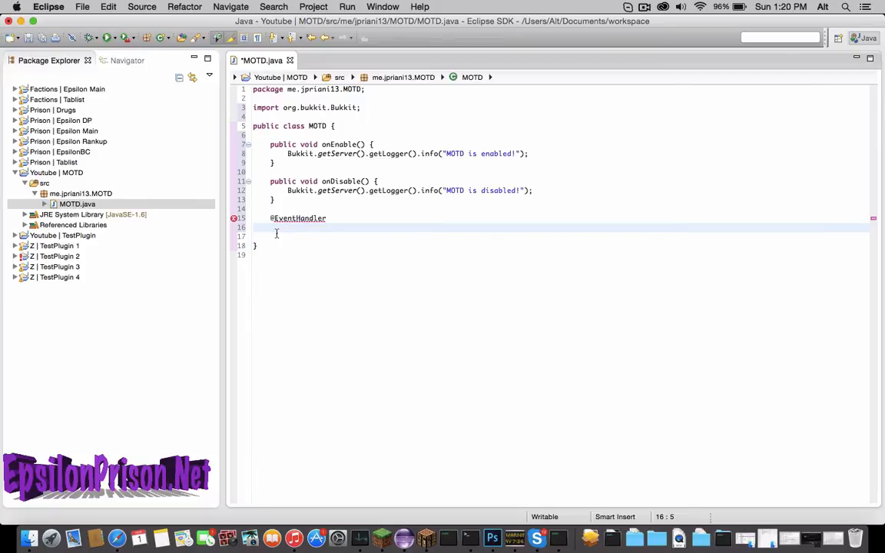
text(ou)
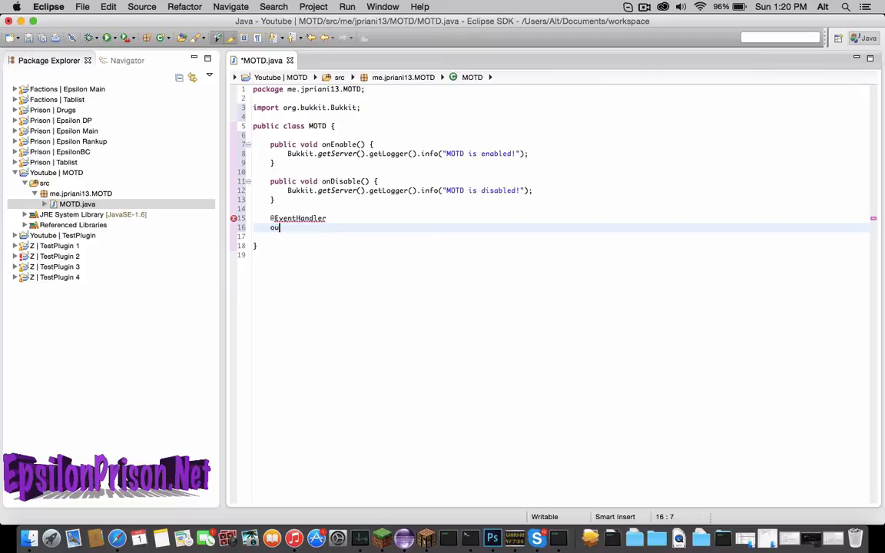
text(public void)
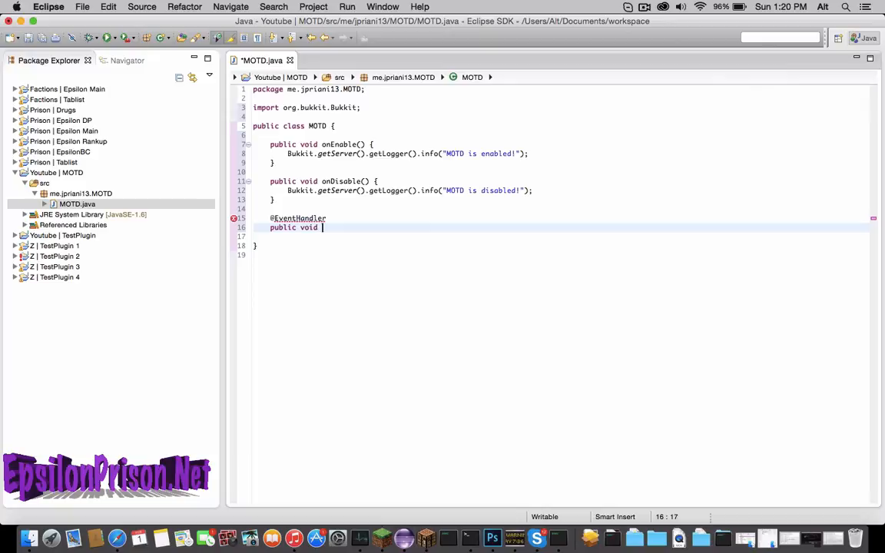
text(onPlayerJoin)
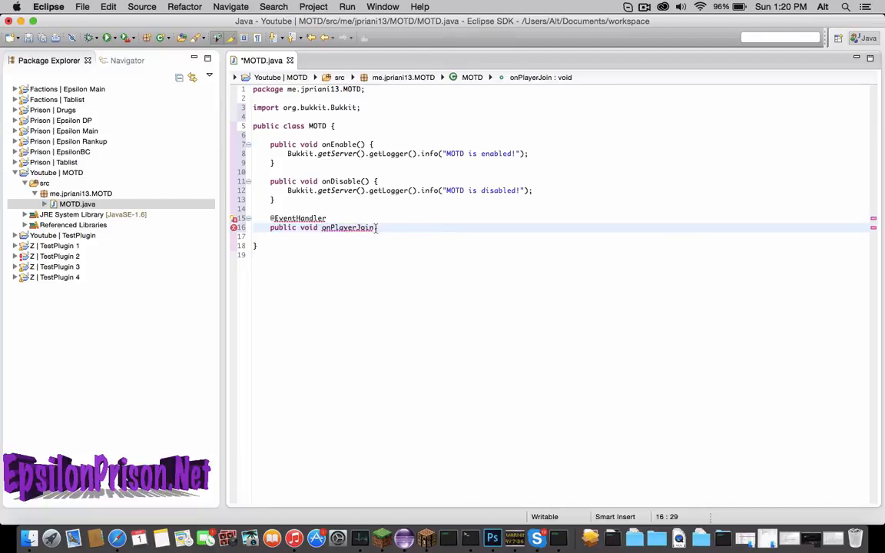
key(Backspace)
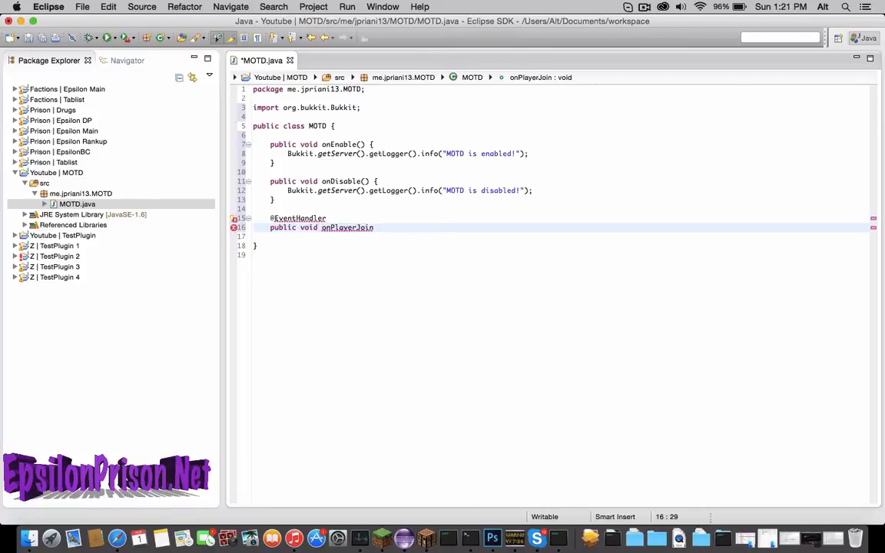
- Finish the signature onPlayerJoin(PlayerJoinEvent e) { with PlayerJoinEvent imported, and start its body
text(())
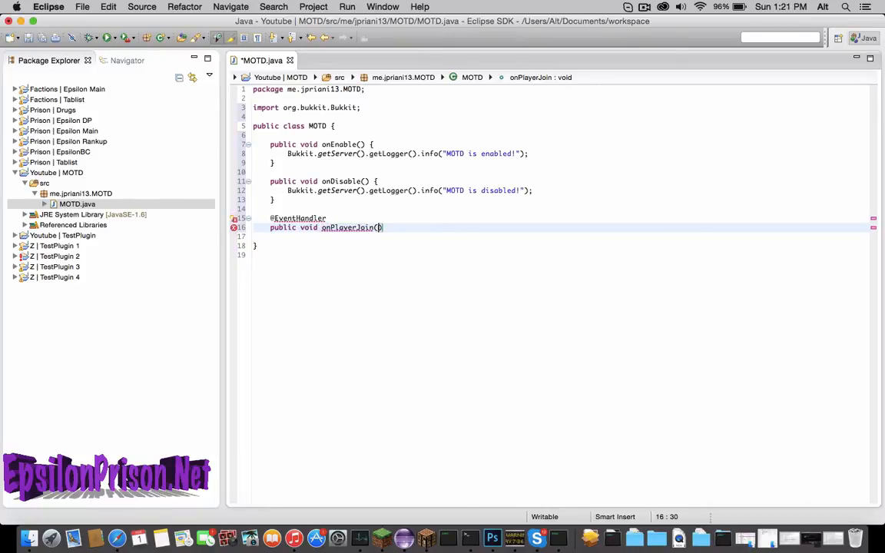
text(Player))
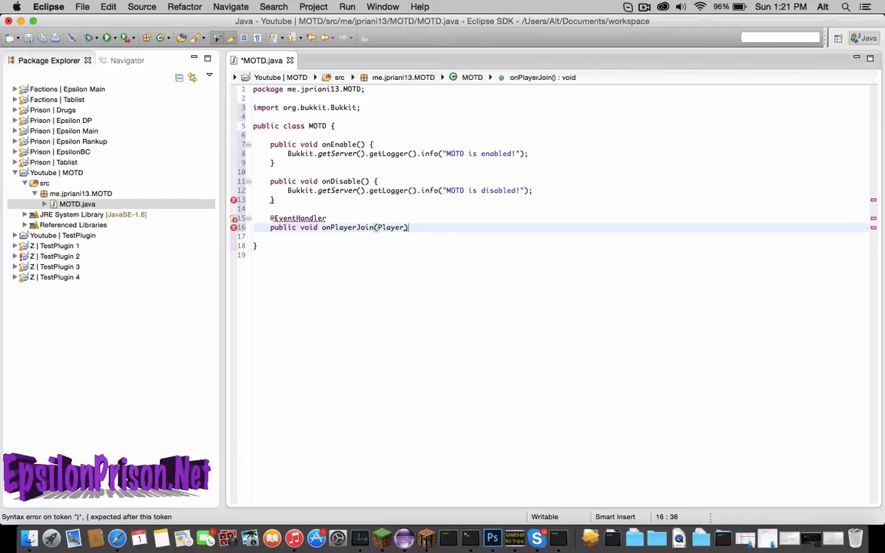
text(JoinEvent)
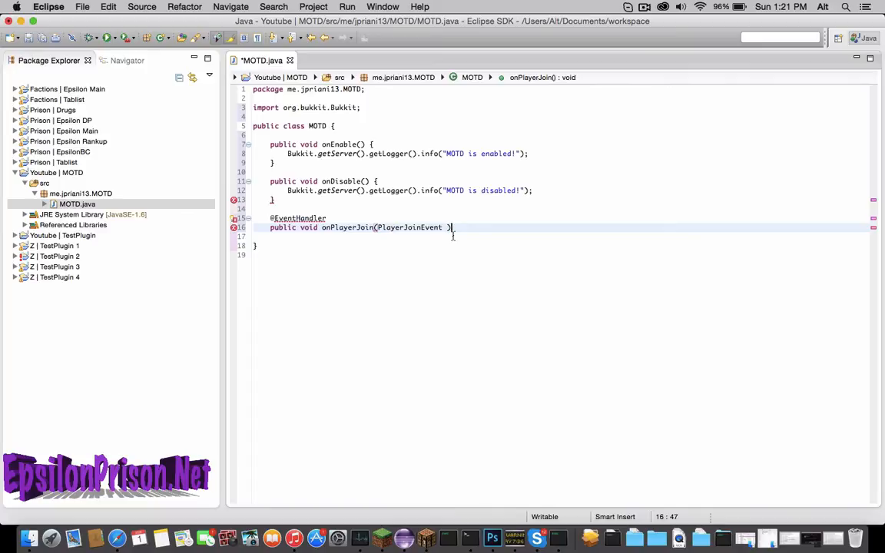
text(e)
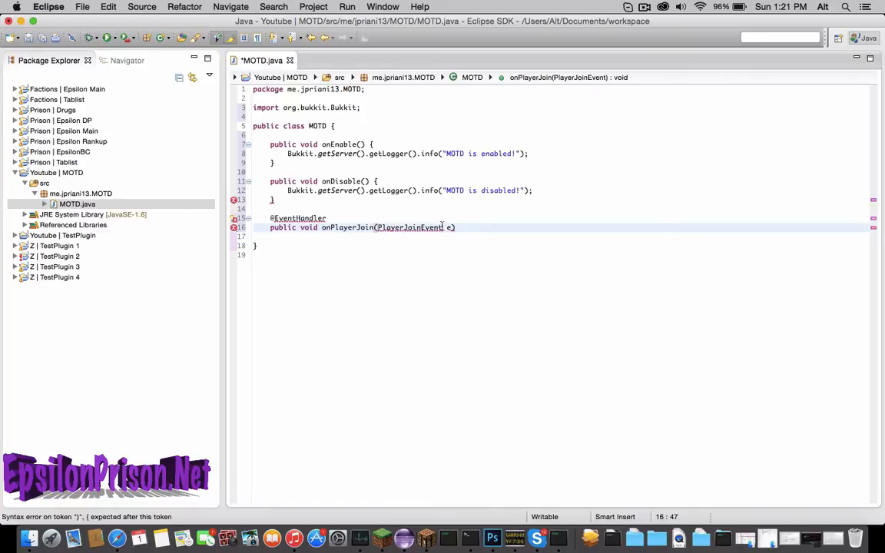
text({)
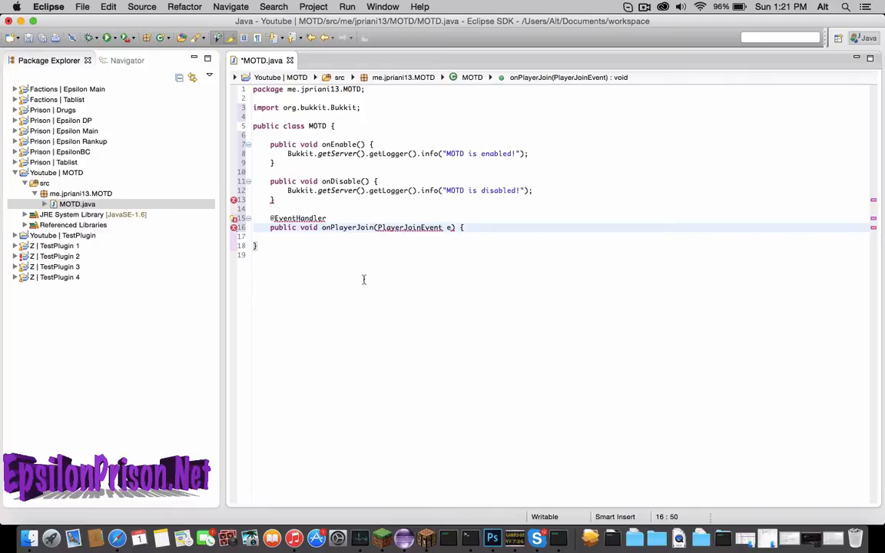
key(Return)
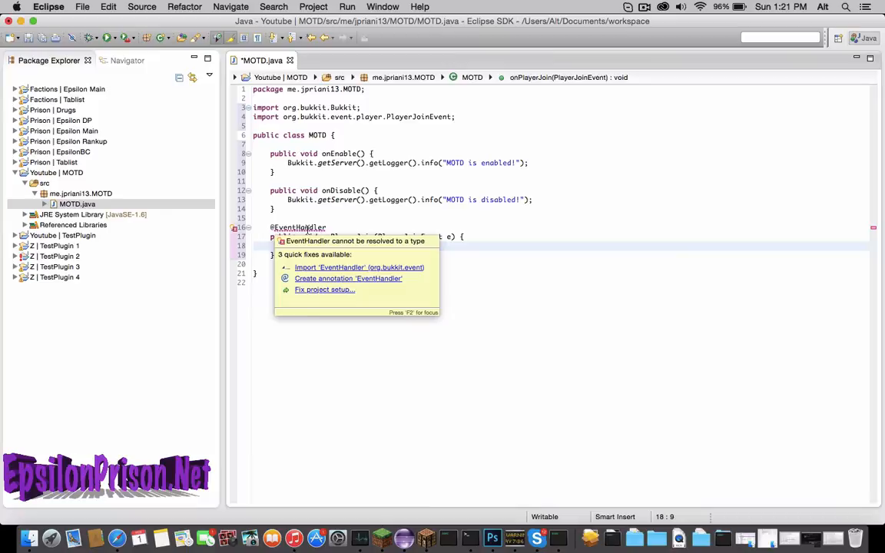
- Apply the quick fix importing org.bukkit.event.EventHandler and place the cursor in the handler body
click(359, 267)
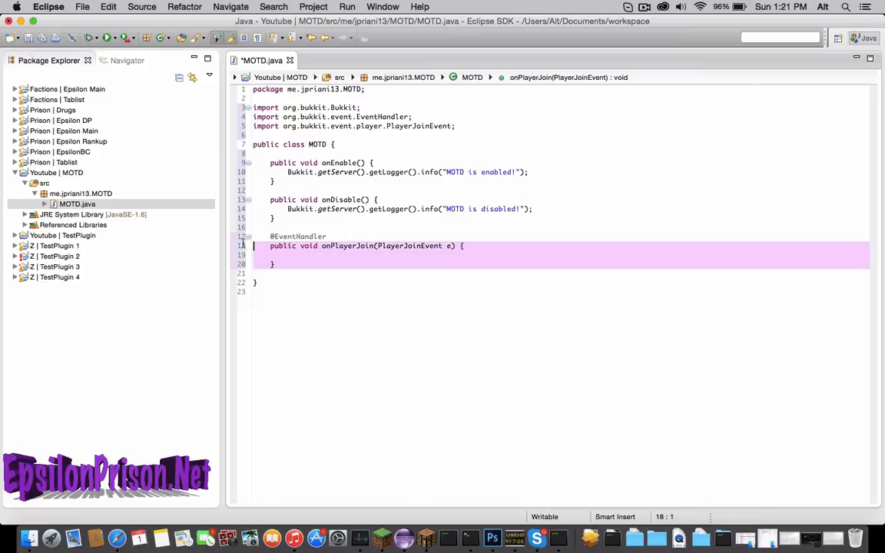
click(286, 255)
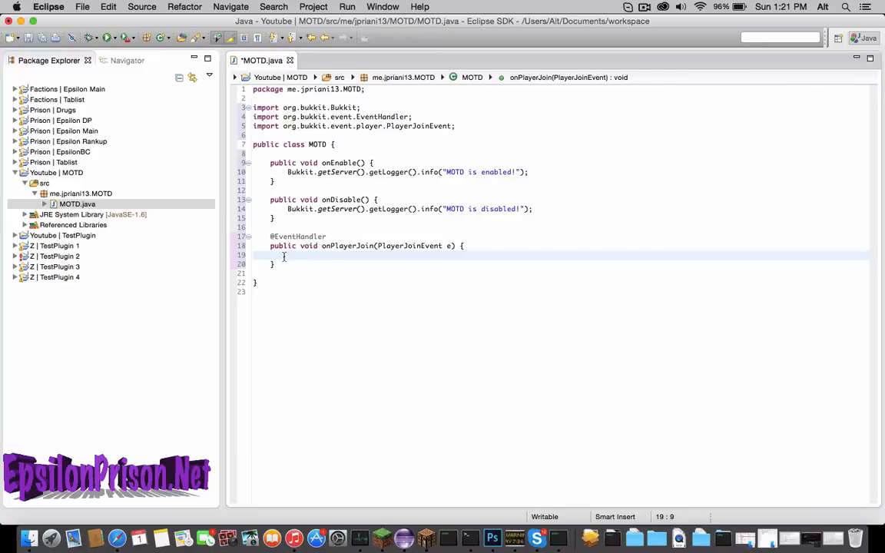
- Write Player p = e.getPlayer(); and import org.bukkit.entity.Player via the quick fix
text(Pl)
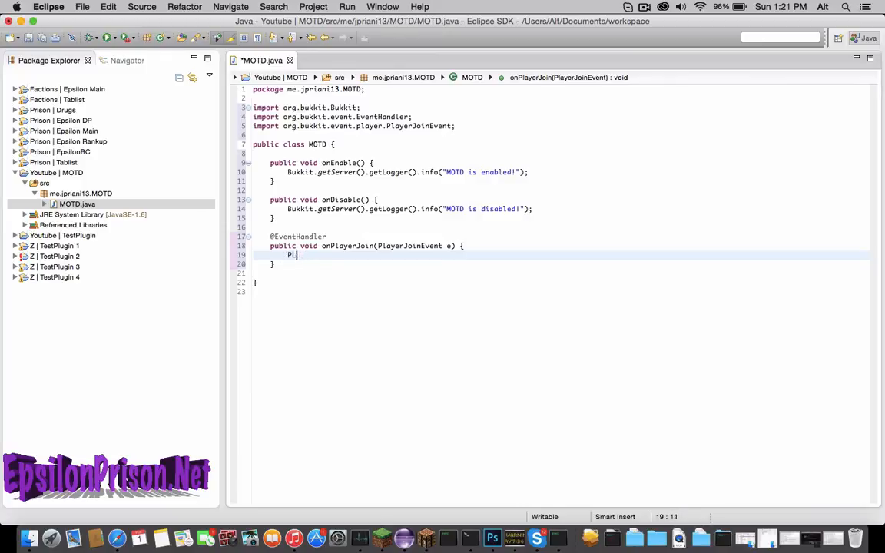
text(Player p = e)
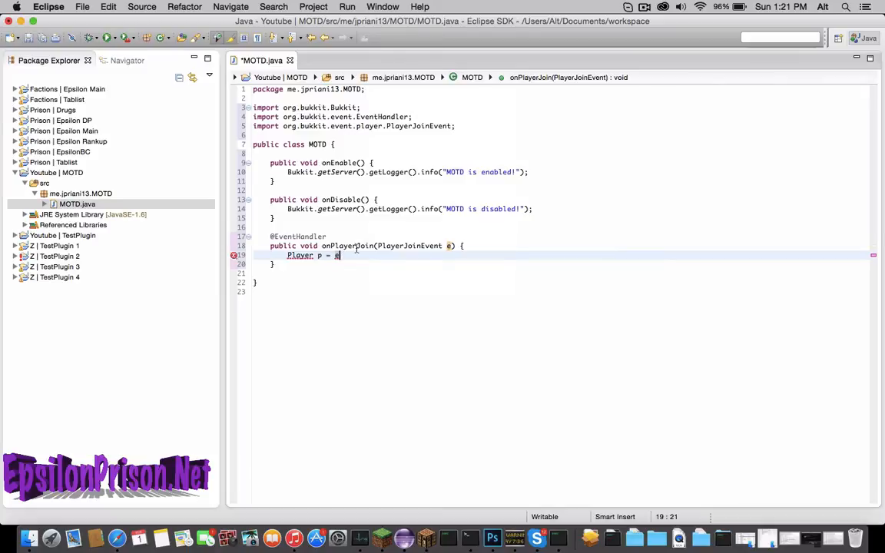
text(.getPlayer()
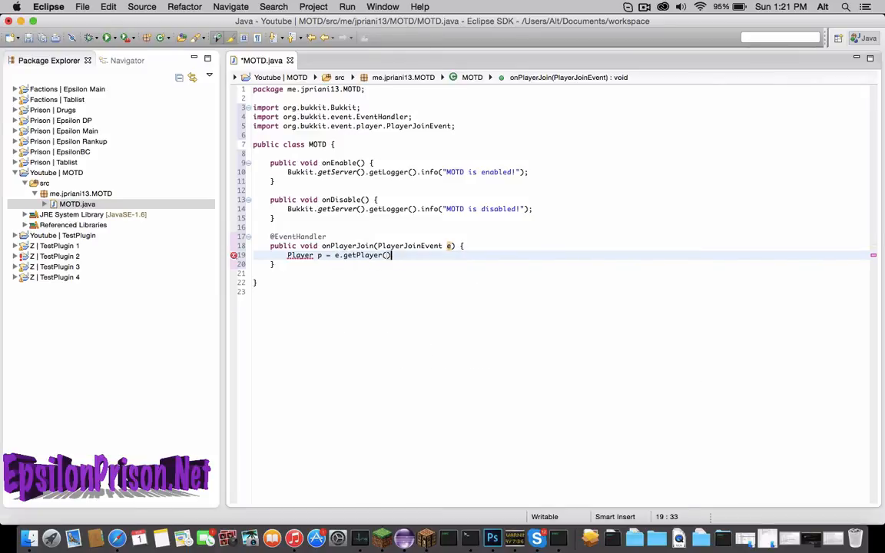
text(;)
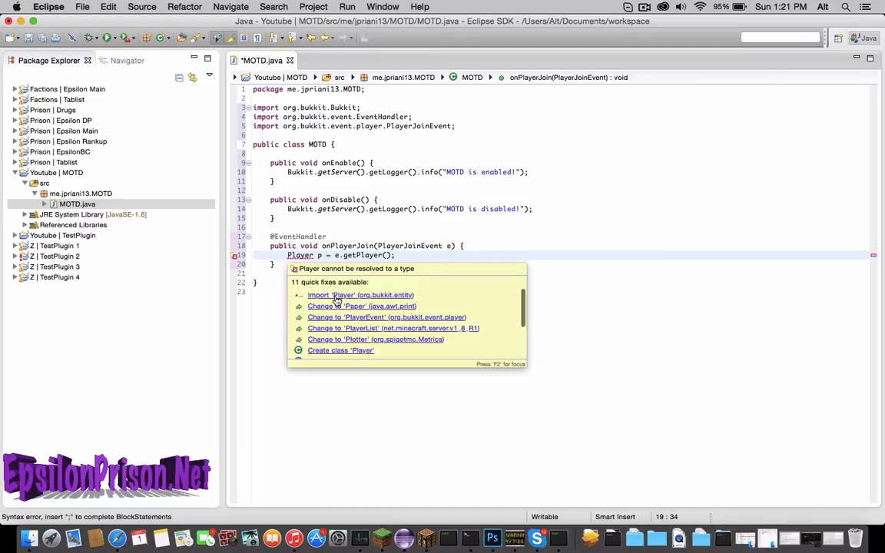
click(359, 295)
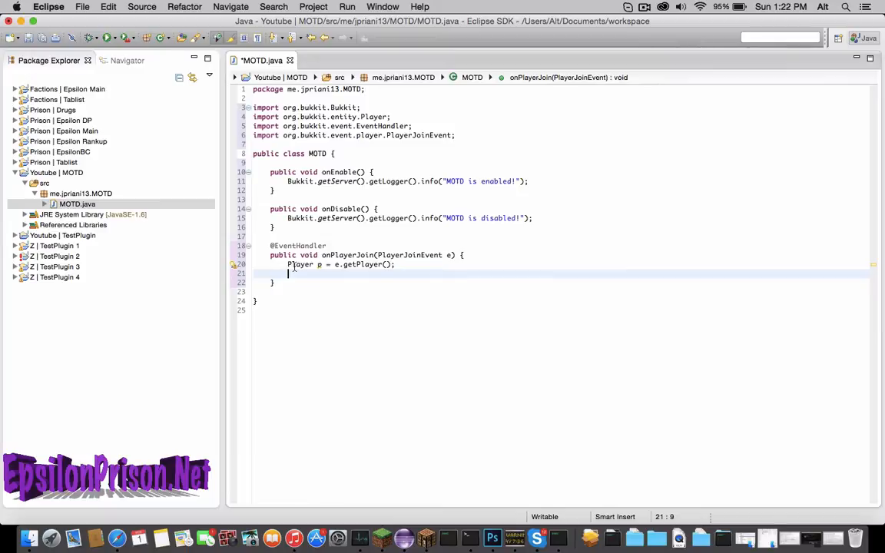
- Write p.sendMessage(ChatColor.AQUA + "You have joined the server!"); and start a new line below it
text(p.sendMessa)
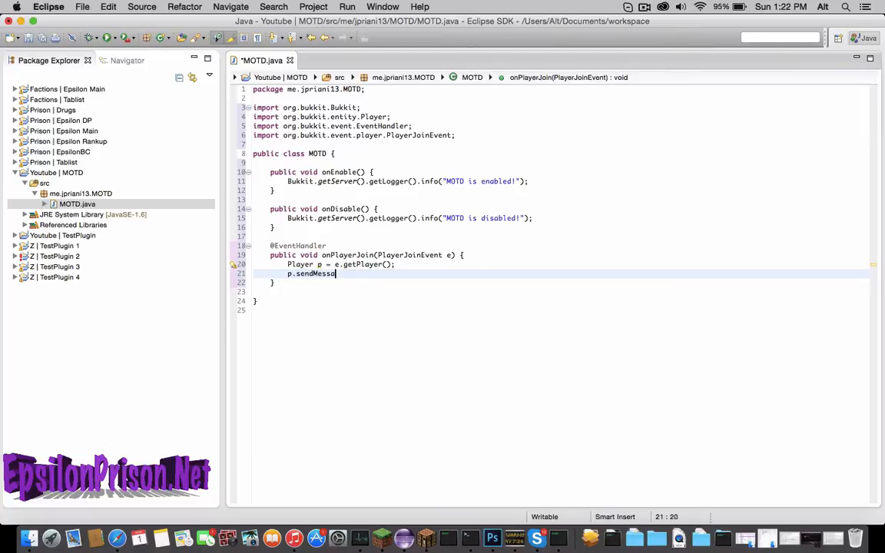
text(ge())
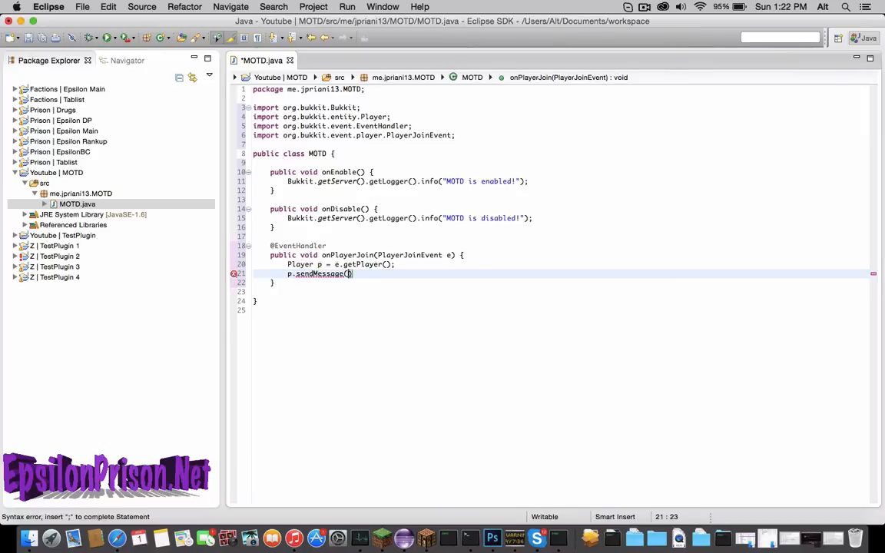
text(ChatColor.)
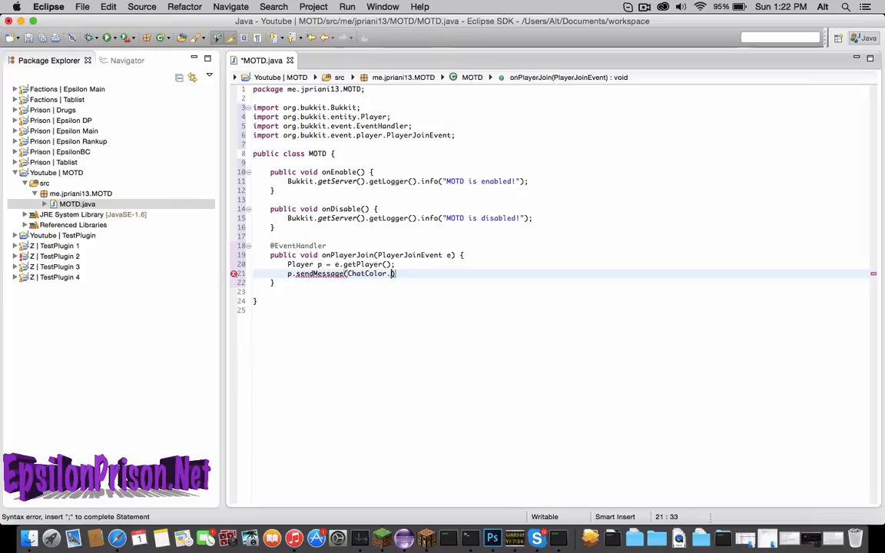
text(.)
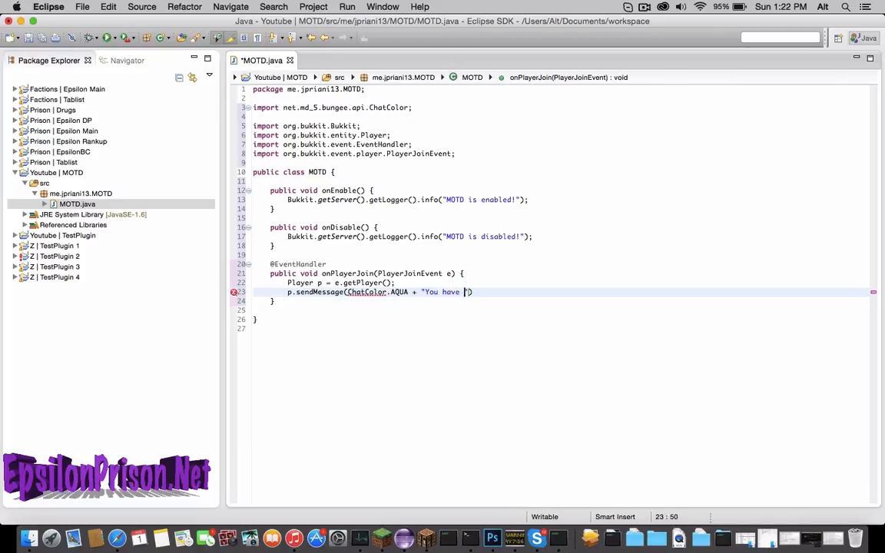
text(joined the se)
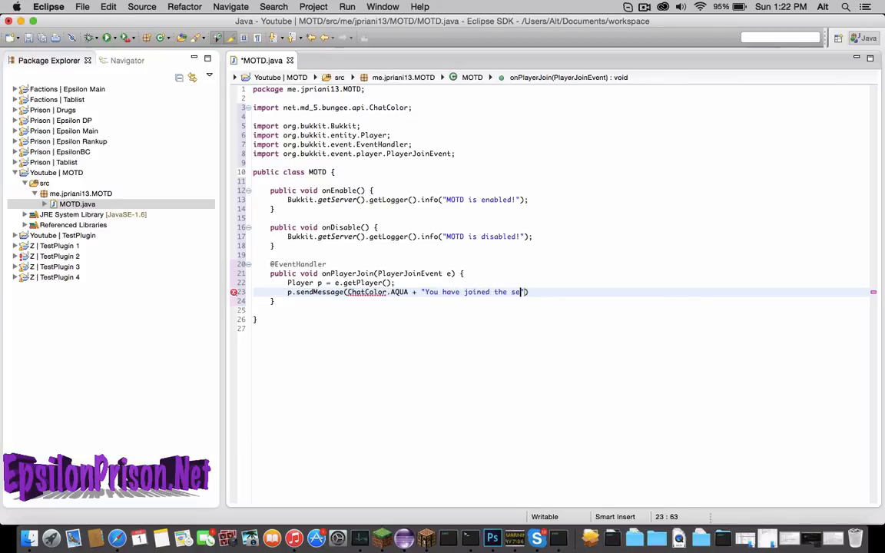
text(rver!)
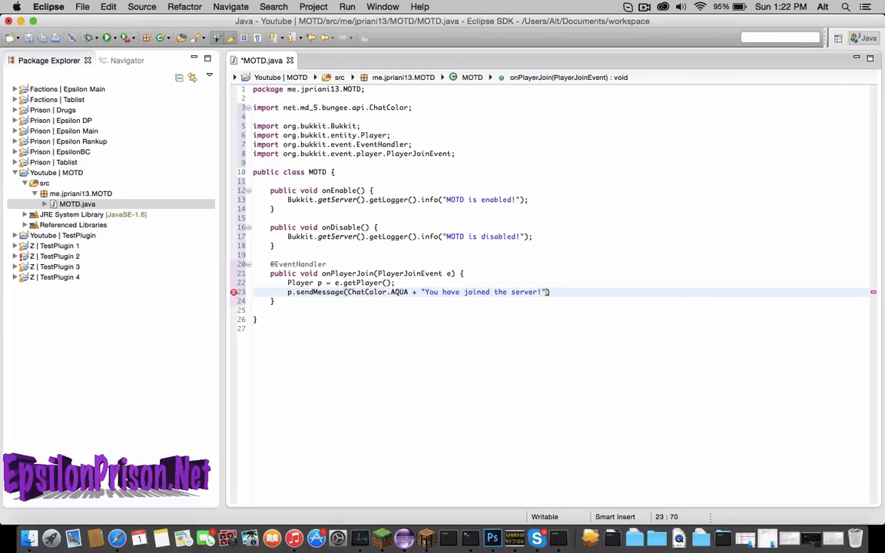
text(;)
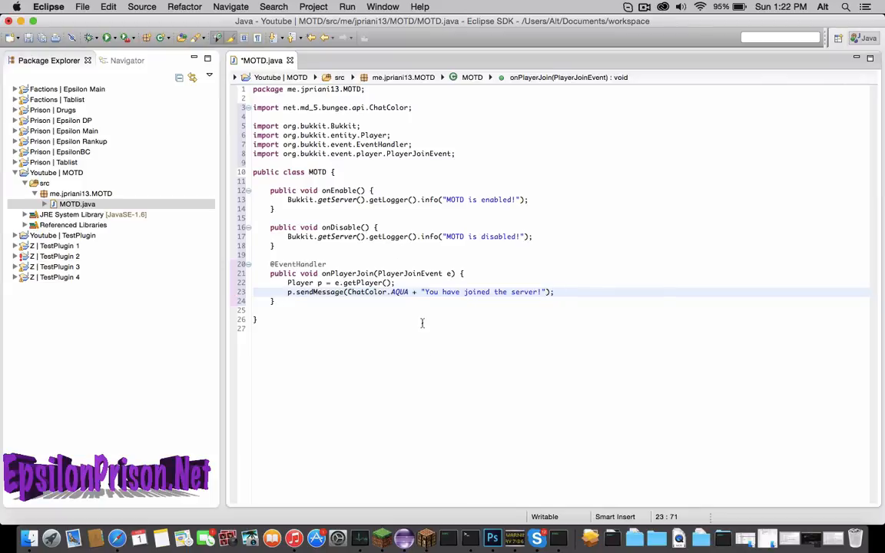
mouse_move(475, 212)
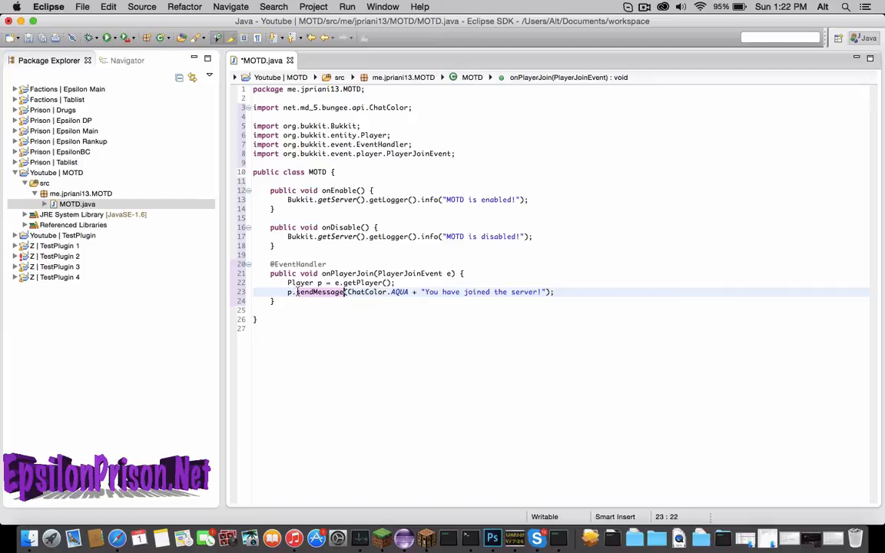
click(546, 292)
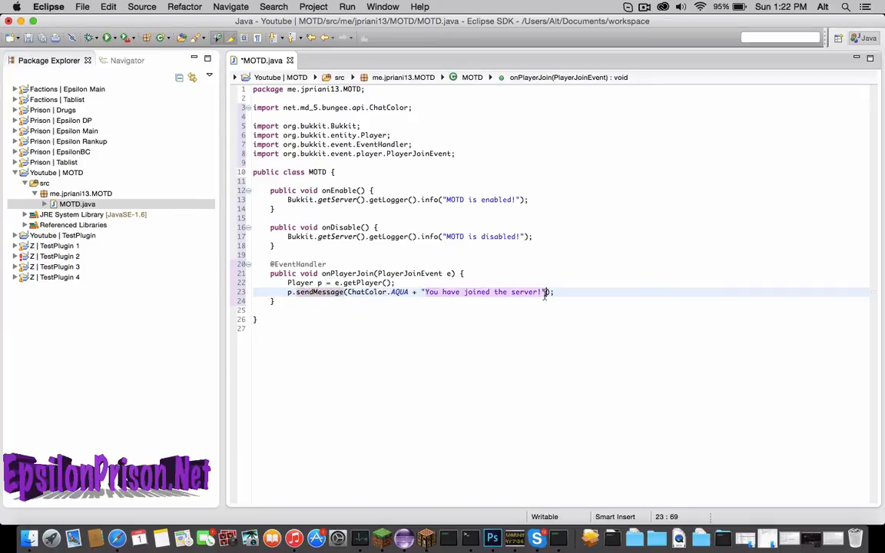
key(Return)
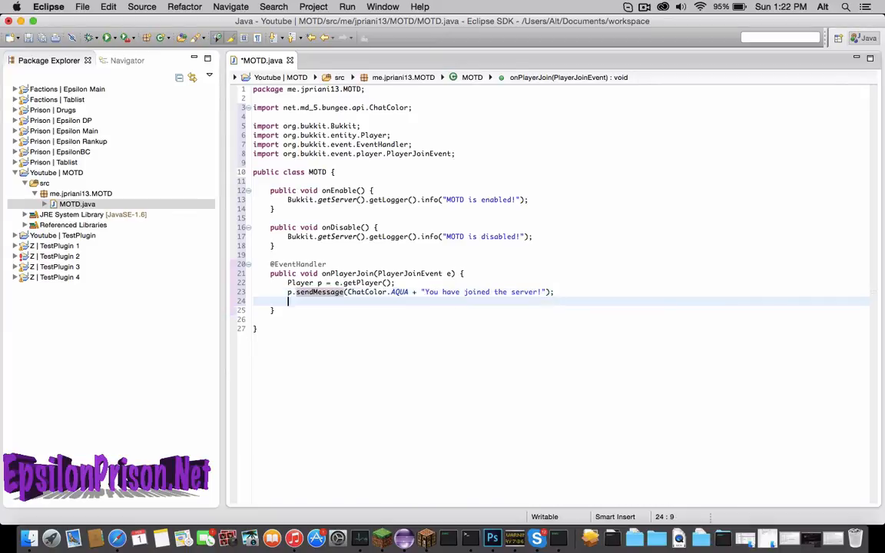
- Add p.setHealth(20); using content assist to pick setHealth
text(p.)
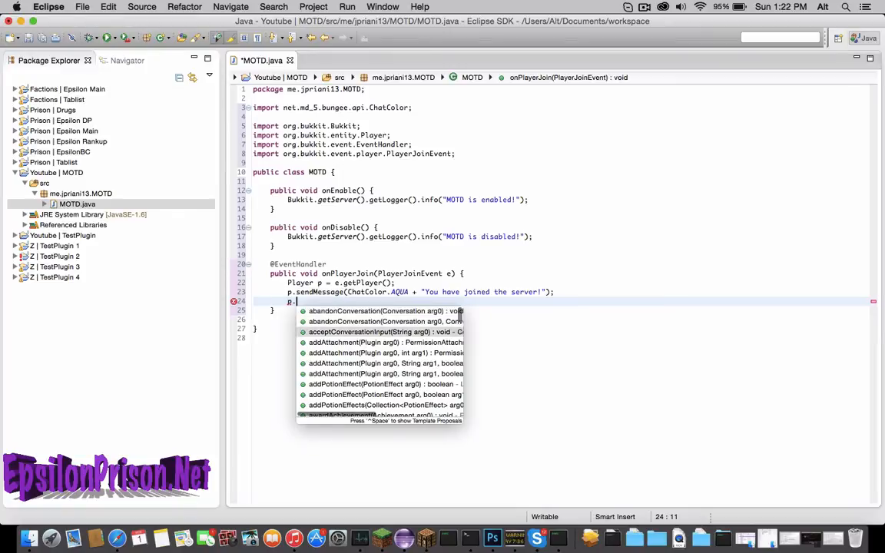
scroll(down, 3)
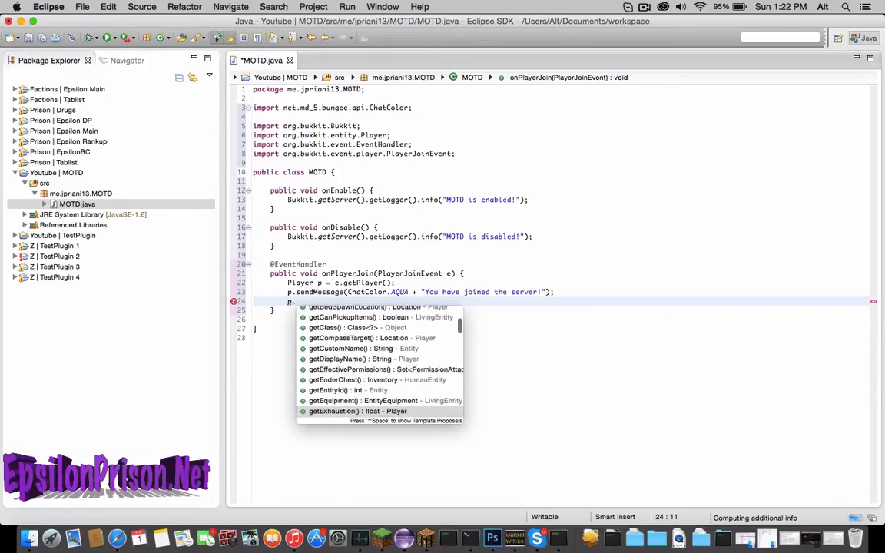
text(seth)
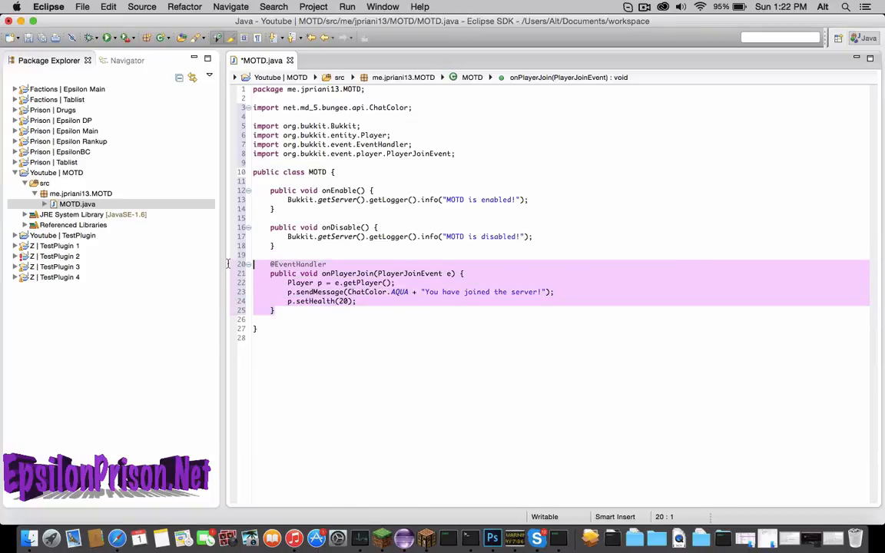
click(433, 273)
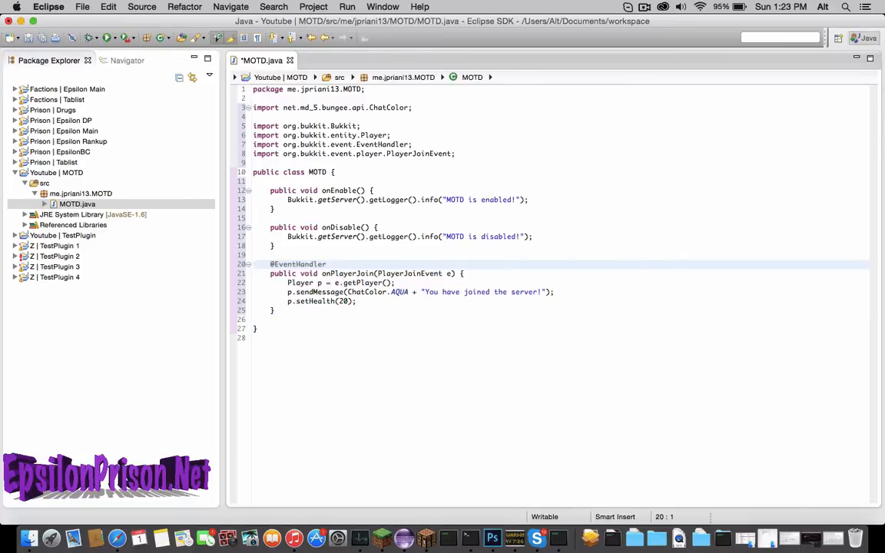
click(307, 299)
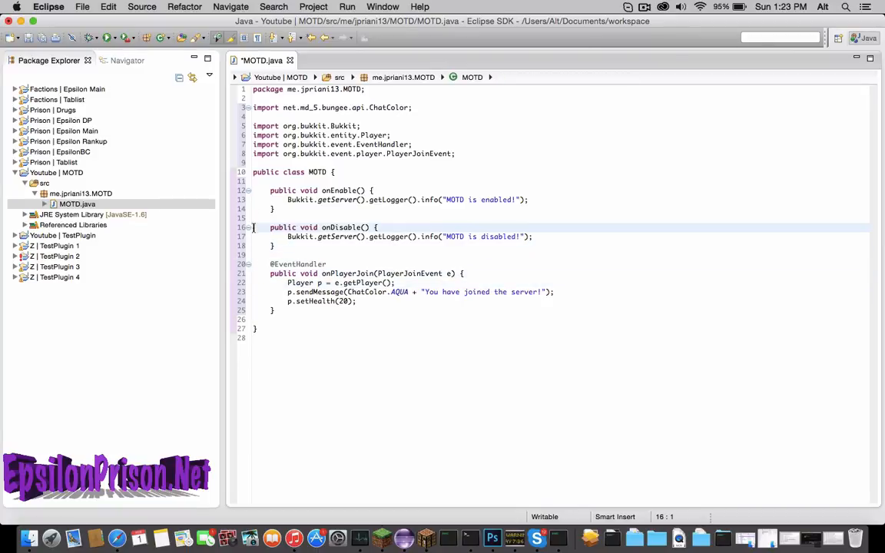
click(399, 191)
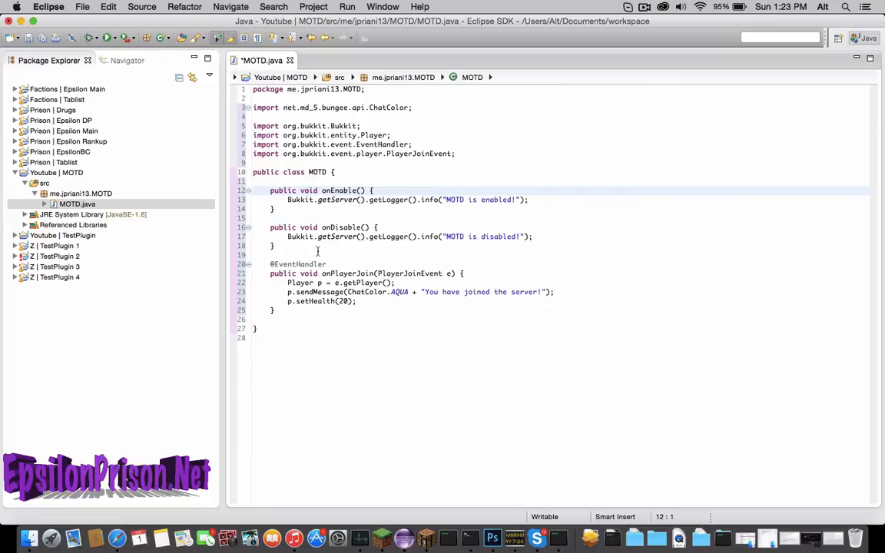
mouse_move(354, 225)
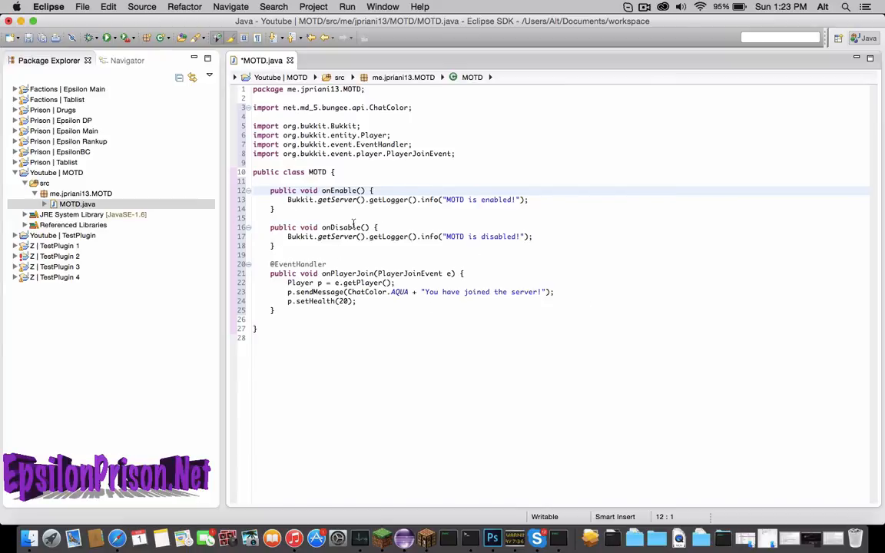
drag(270, 264, 275, 310)
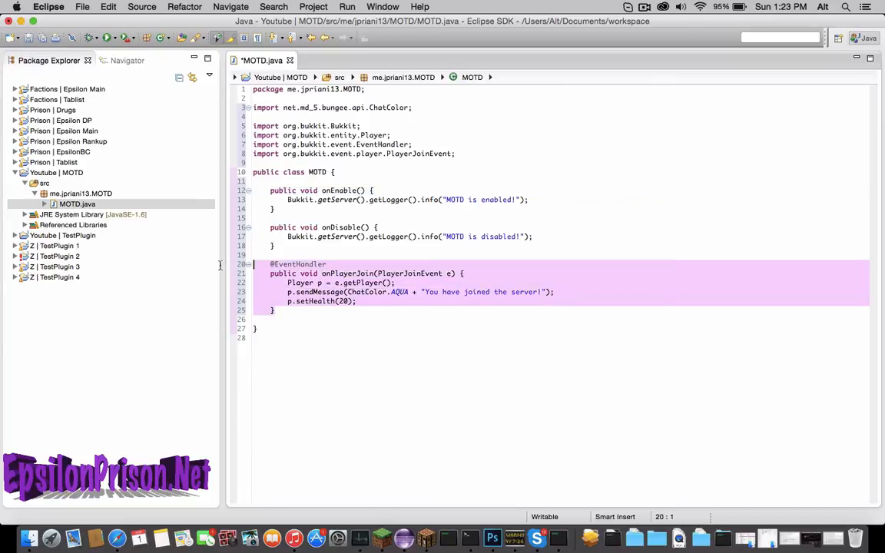
click(528, 199)
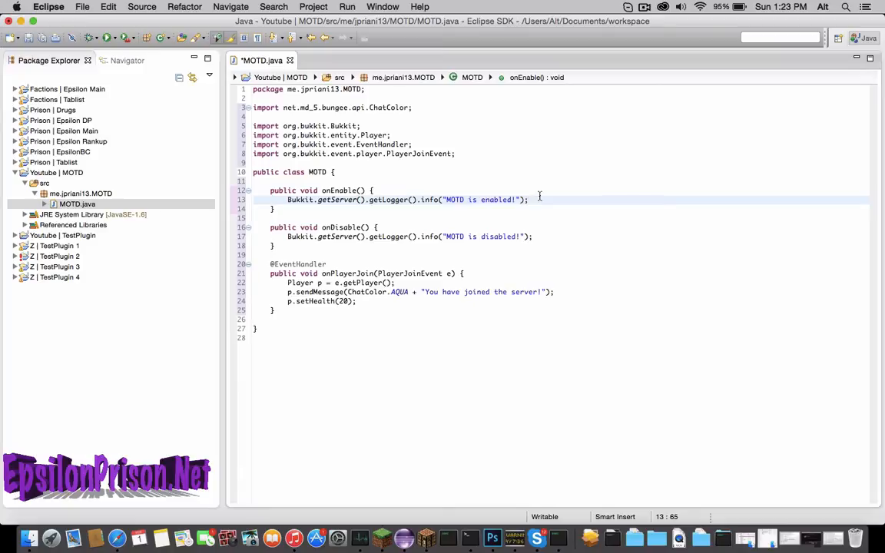
- Write Bukkit.getServer().getPluginManager().registerEvents(this, this); in onEnable, choosing registerEvents(Listener, Plugin)
text(B)
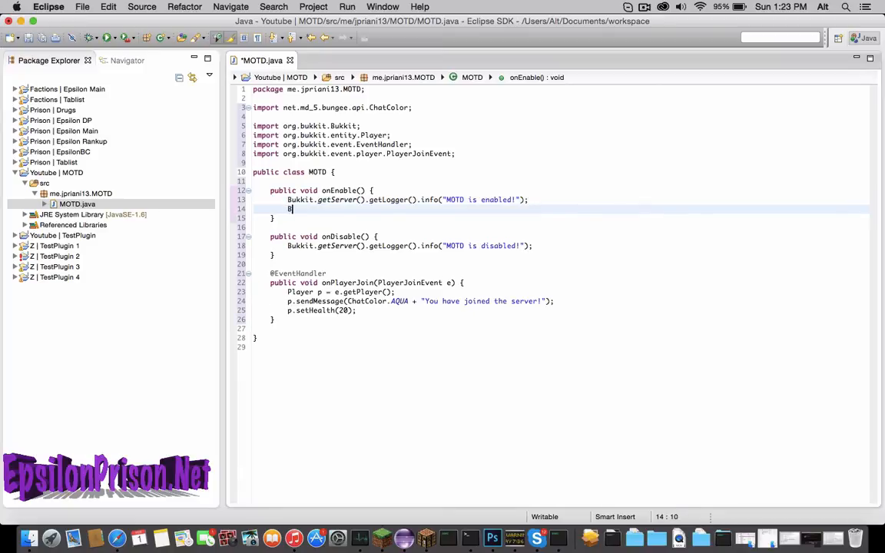
text(ukkit.gets)
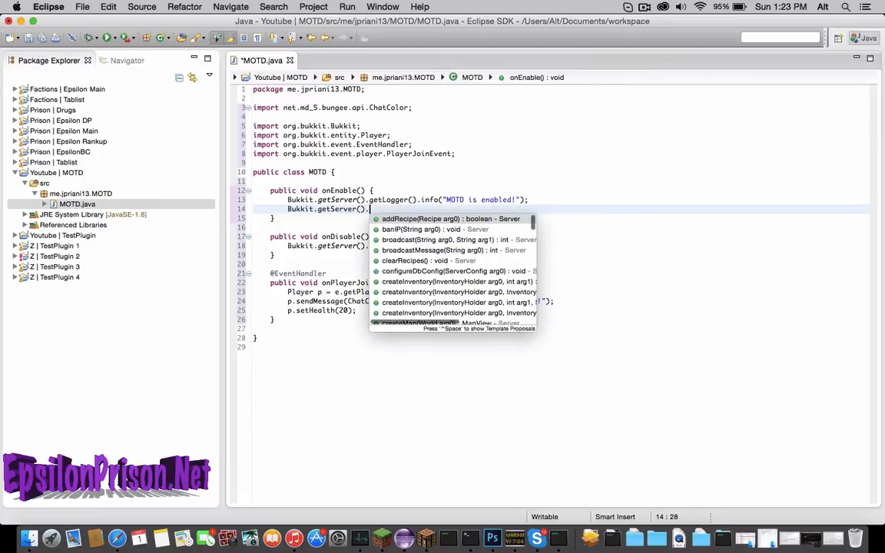
text(getPluginManager().)
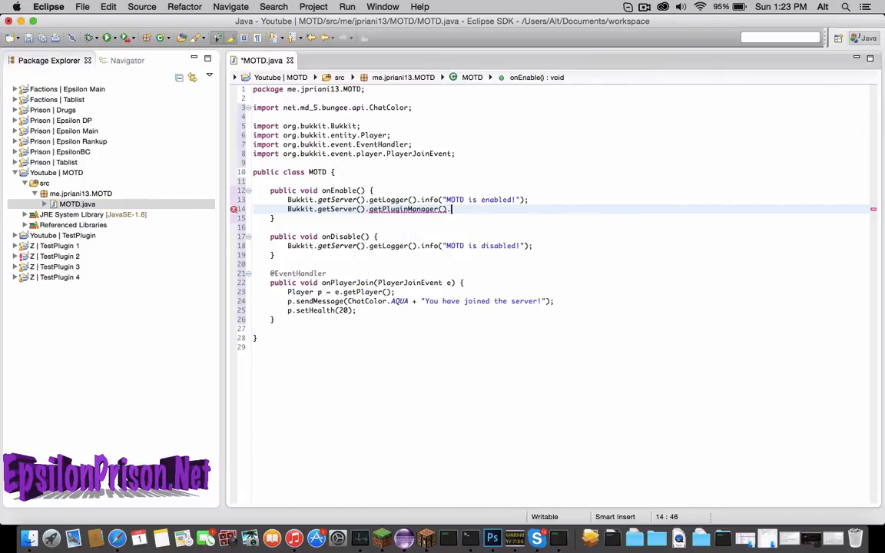
text(reg)
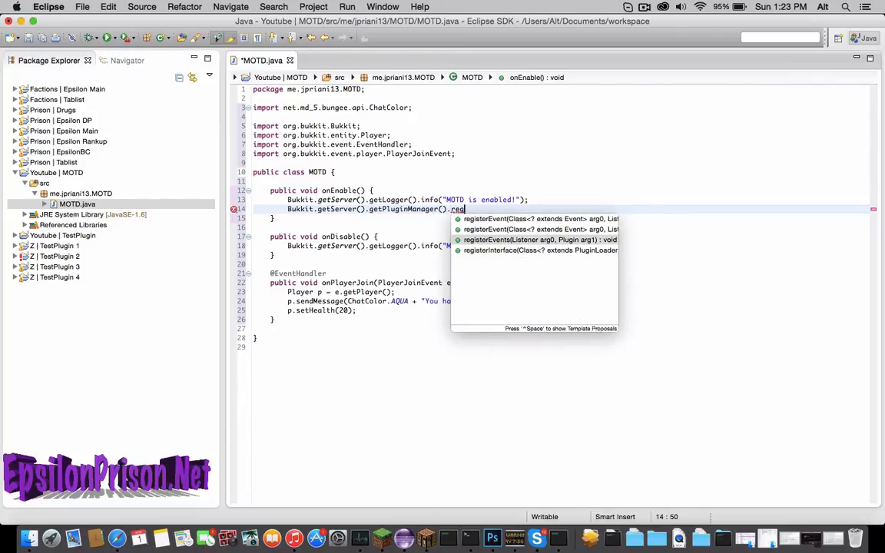
click(531, 239)
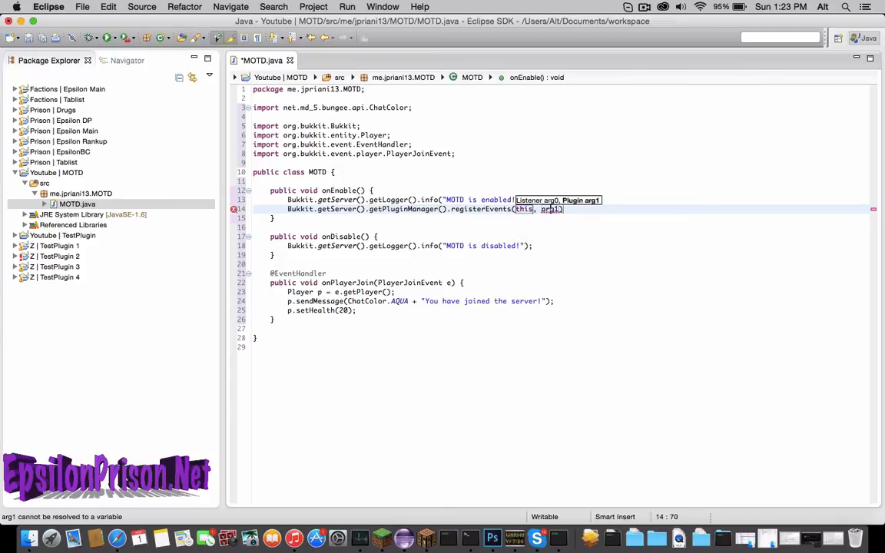
text(this)
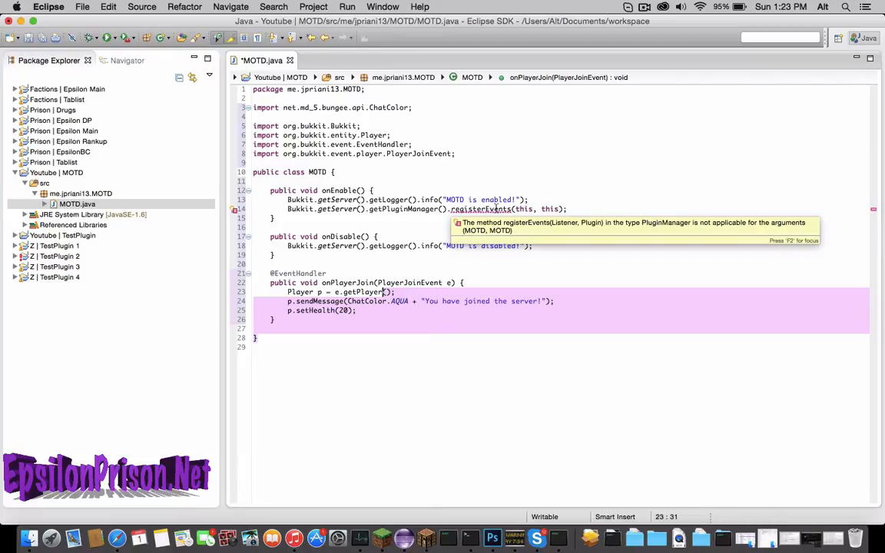
- Make the MOTD class extend JavaPlugin in its class declaration
click(332, 172)
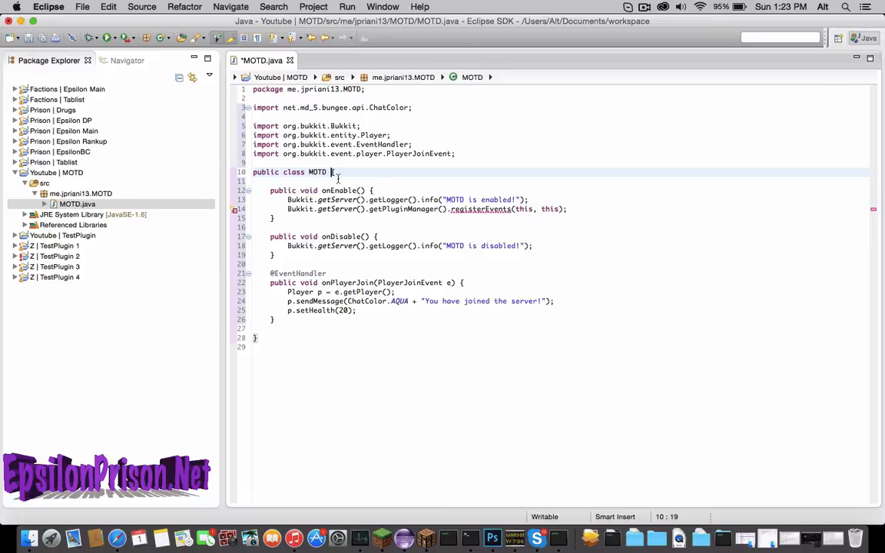
text(extends)
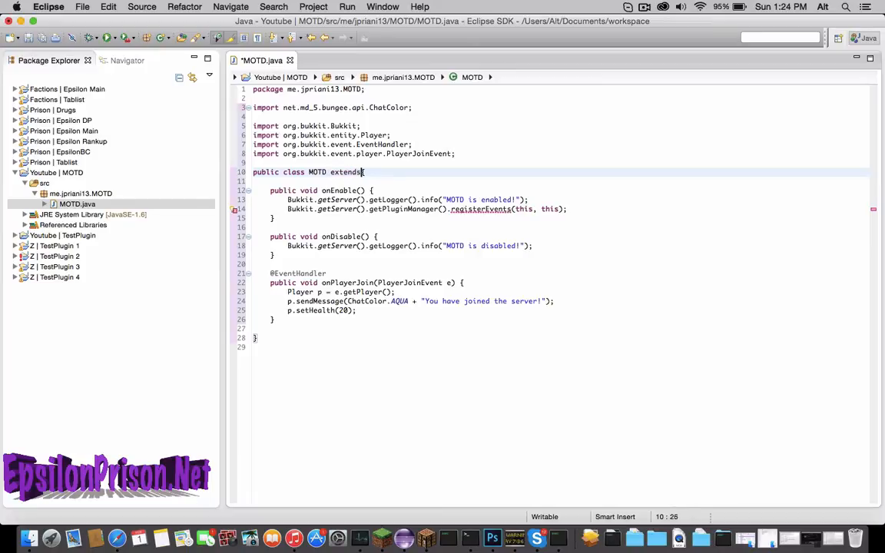
text(JavaPlugin)
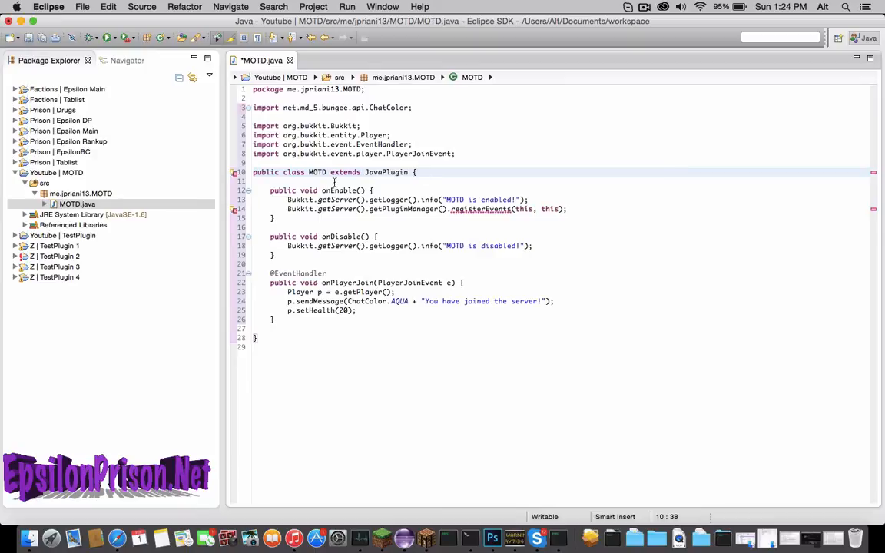
click(304, 172)
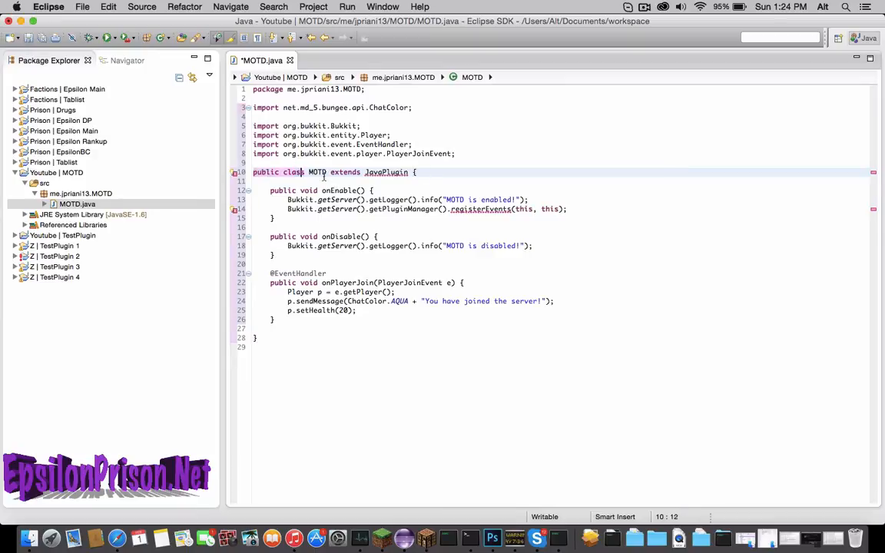
click(421, 172)
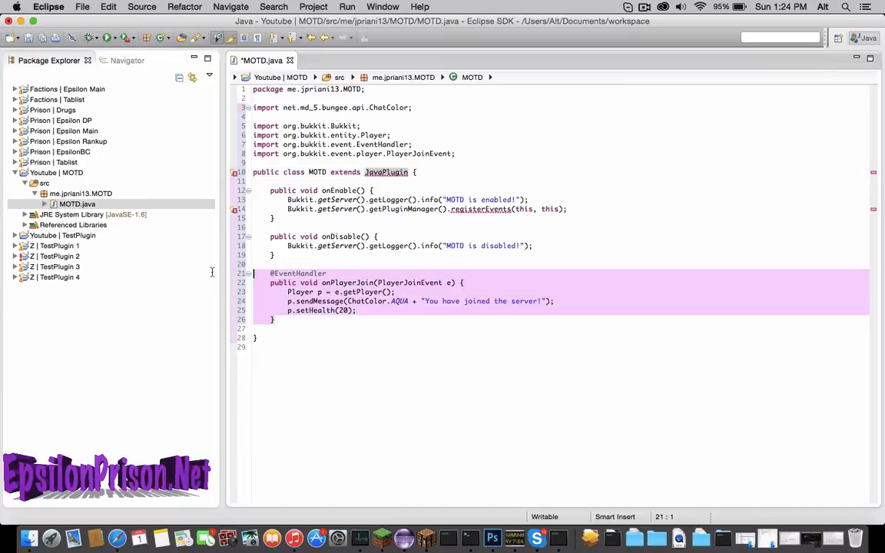
- Make MOTD implement Listener and import JavaPlugin from org.bukkit.plugin.java via quick fix
click(445, 225)
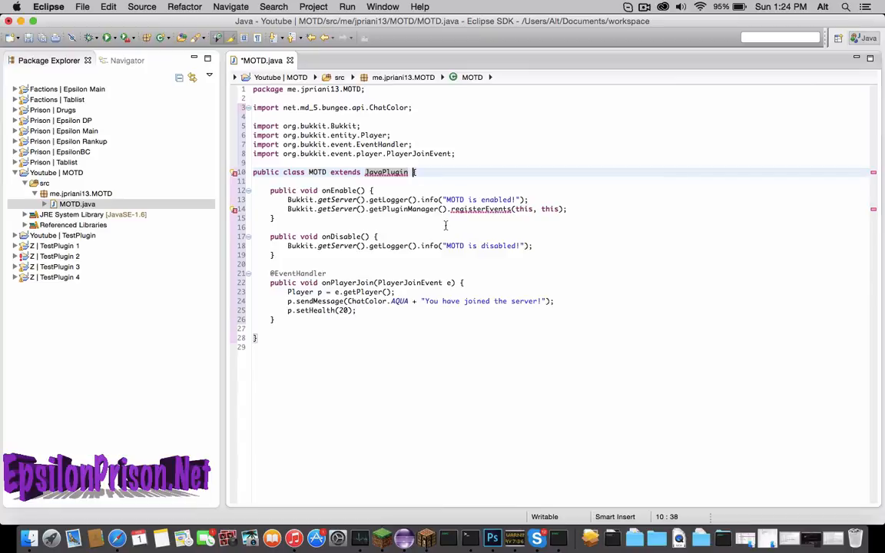
text(imple)
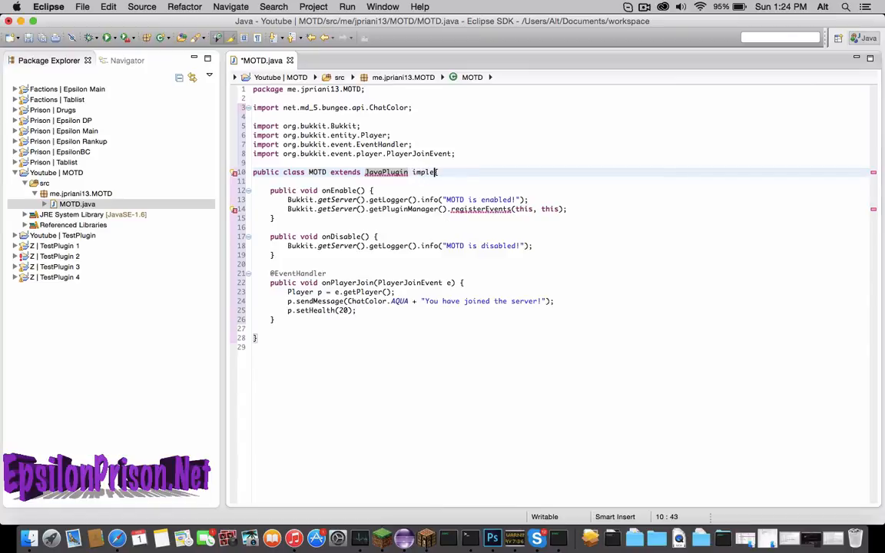
text(implements Listener {)
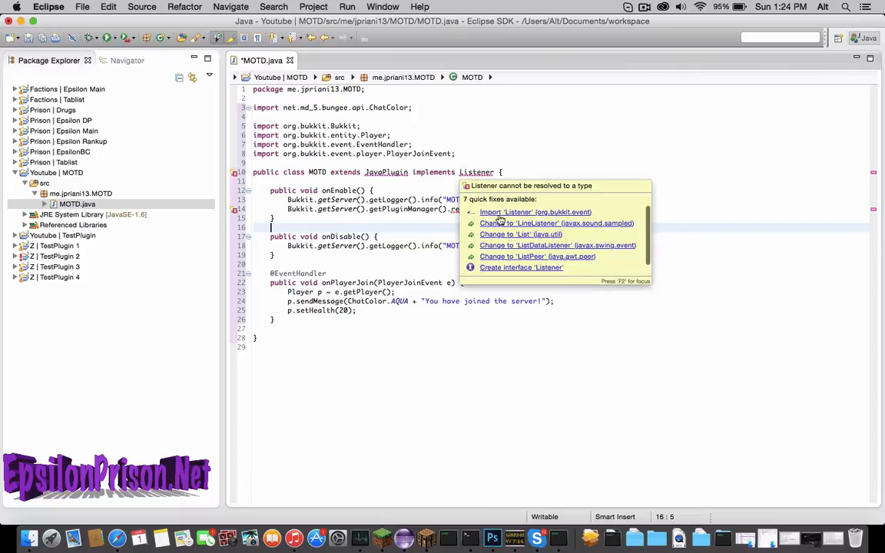
click(534, 212)
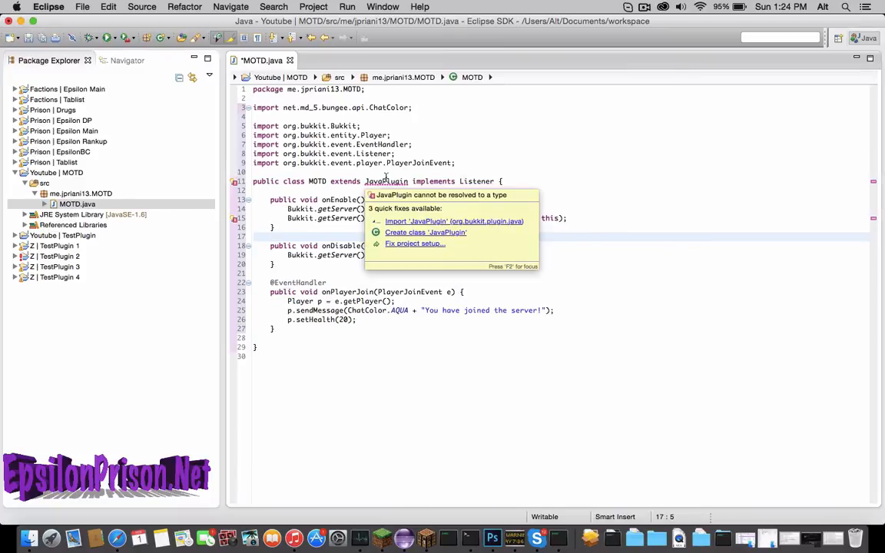
click(455, 221)
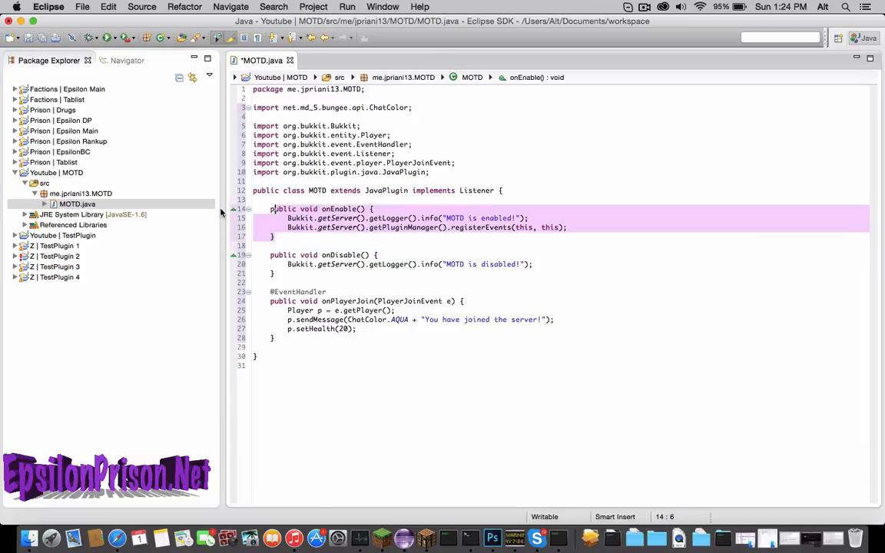
mouse_move(159, 288)
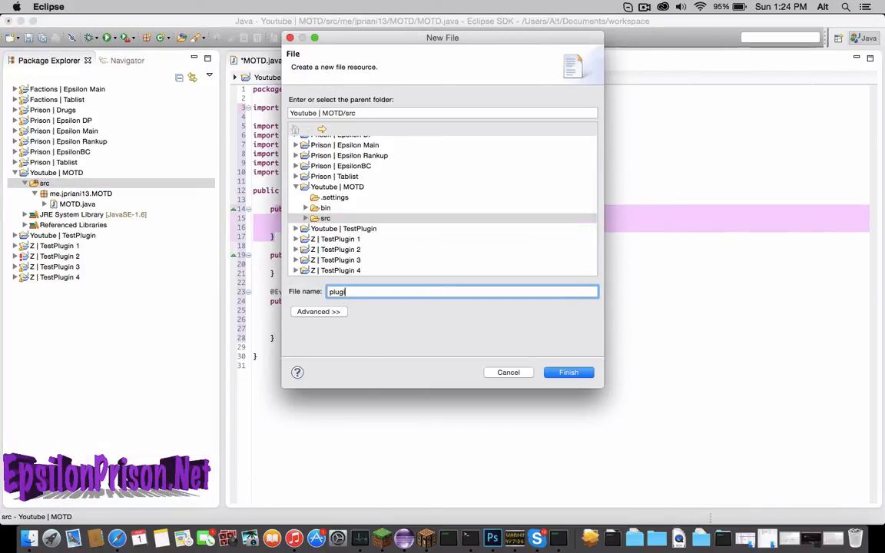
- Create plugin.yml under src with blank name, version, main, author and description keys
click(568, 373)
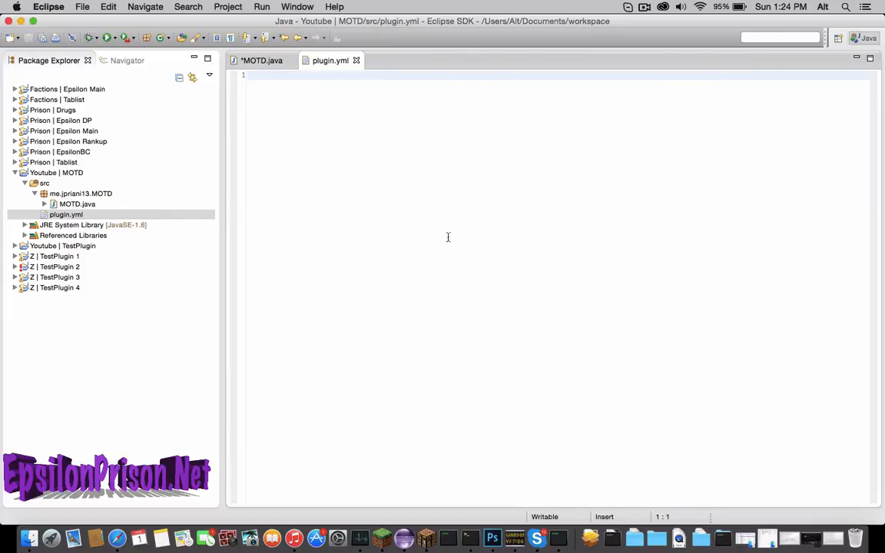
text(name:)
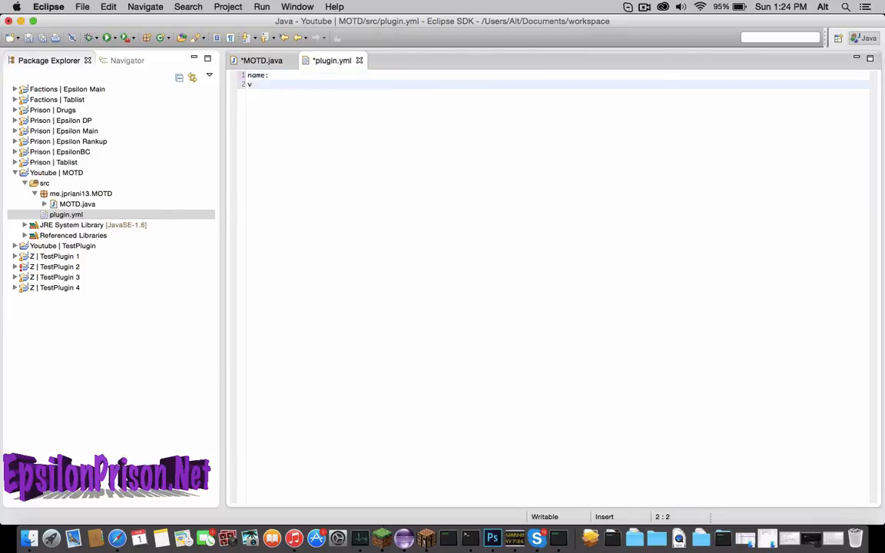
text(ersion)
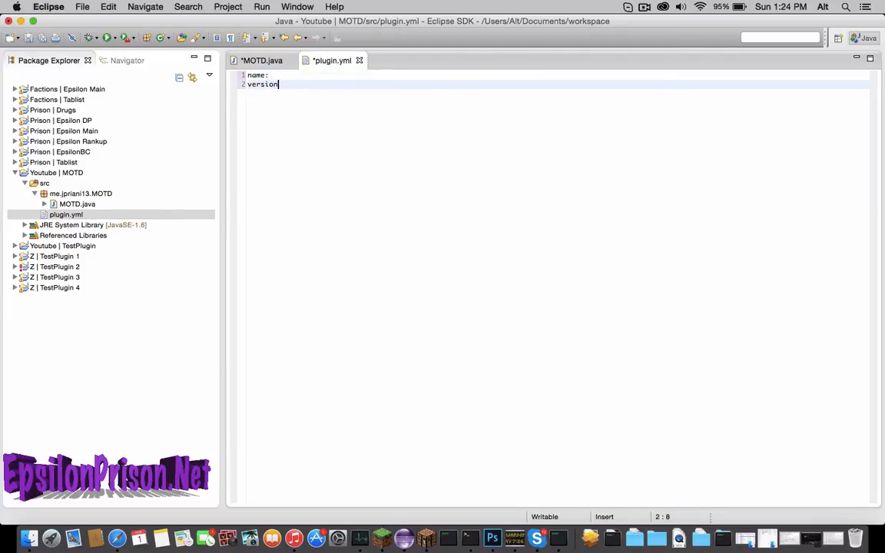
key(Return)
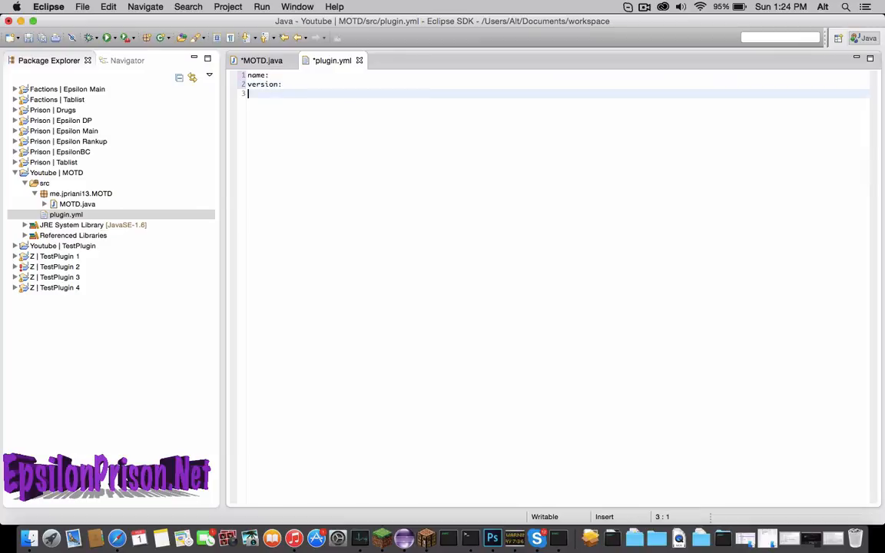
text(main:)
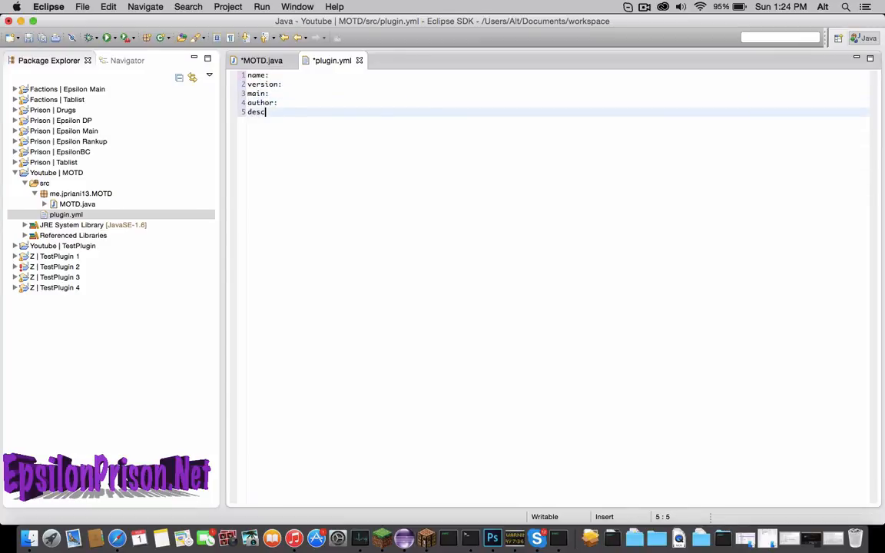
text(r)
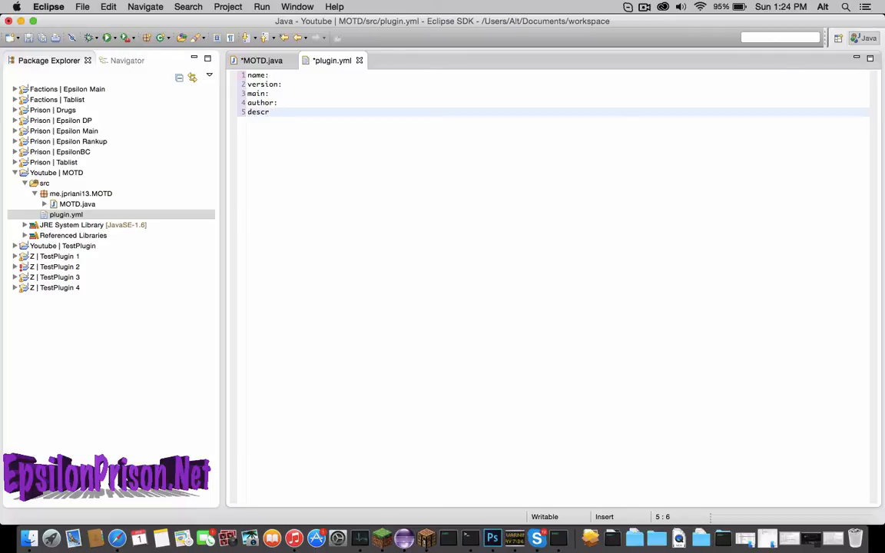
text(iption:)
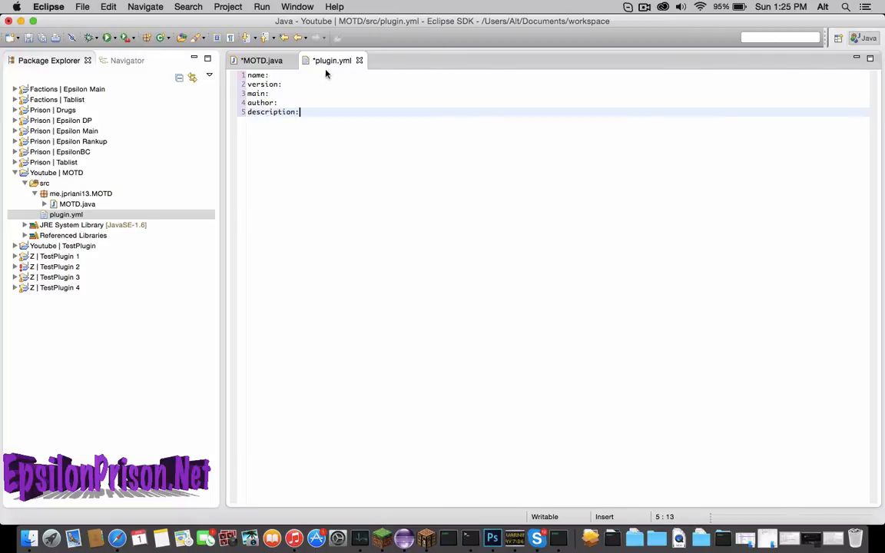
- Fill plugin.yml with name MOTD, version 1.0 and main me.jpriani13.MOTD
text(N)
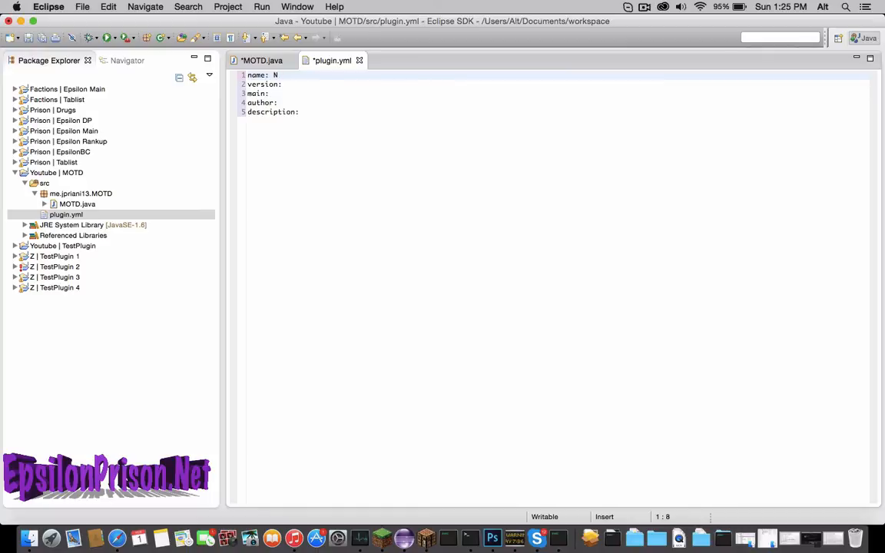
text(OTD)
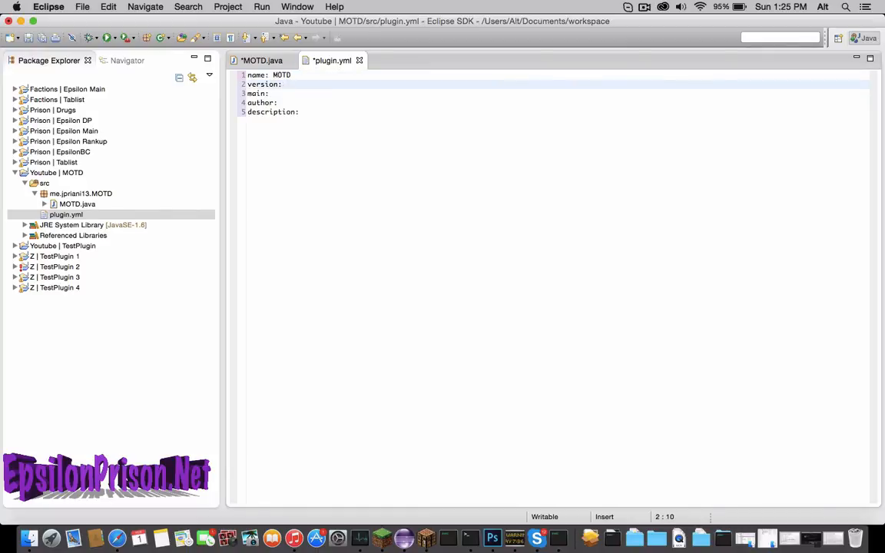
text(1.0)
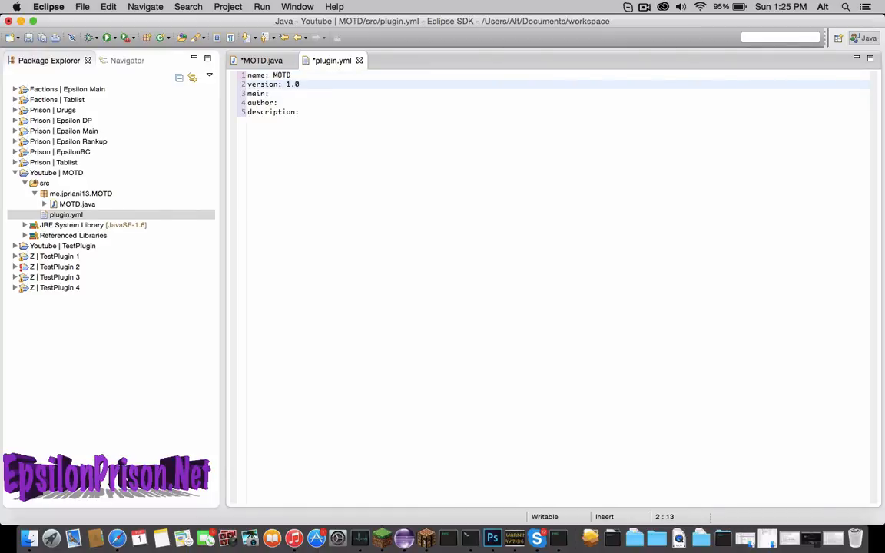
text(me.j)
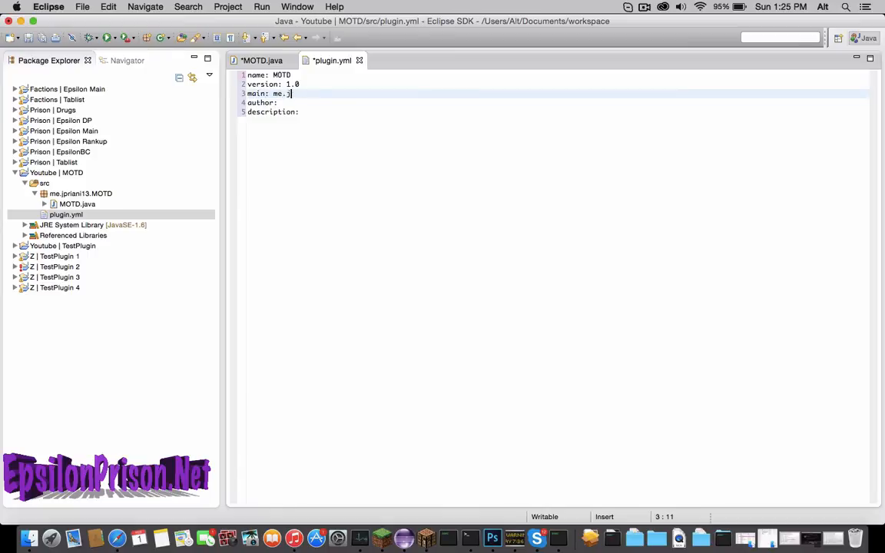
text(priani13.MOTD.MOTD)
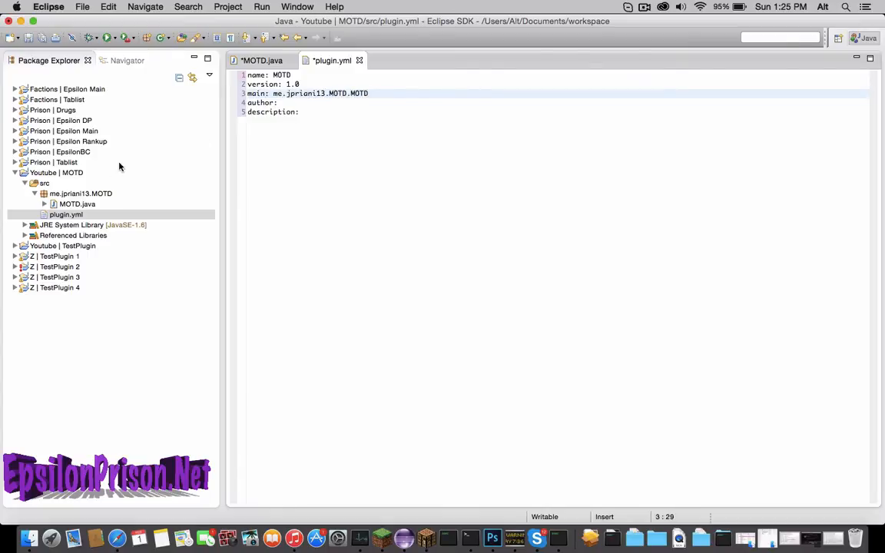
- Set author jpriani13 and description 'A MOTD!', then select the MOTD project for JAR export
click(80, 194)
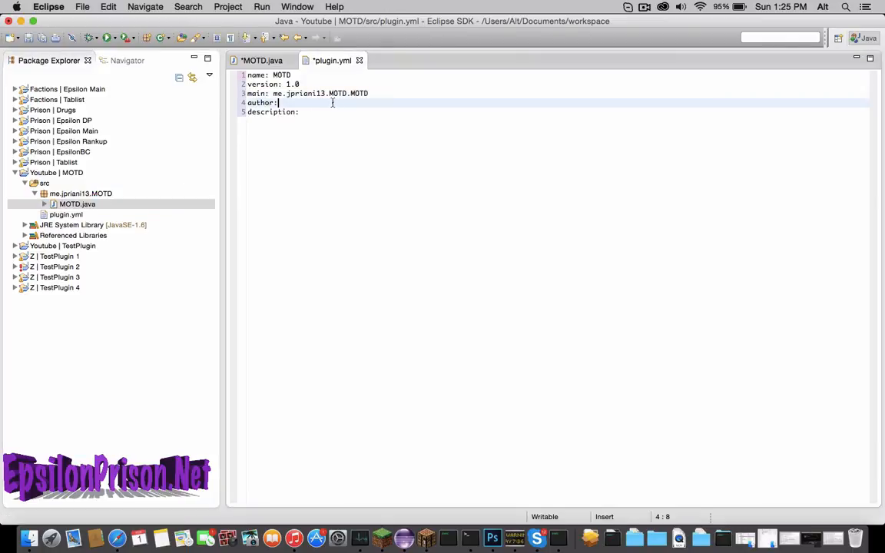
text(jpriani13)
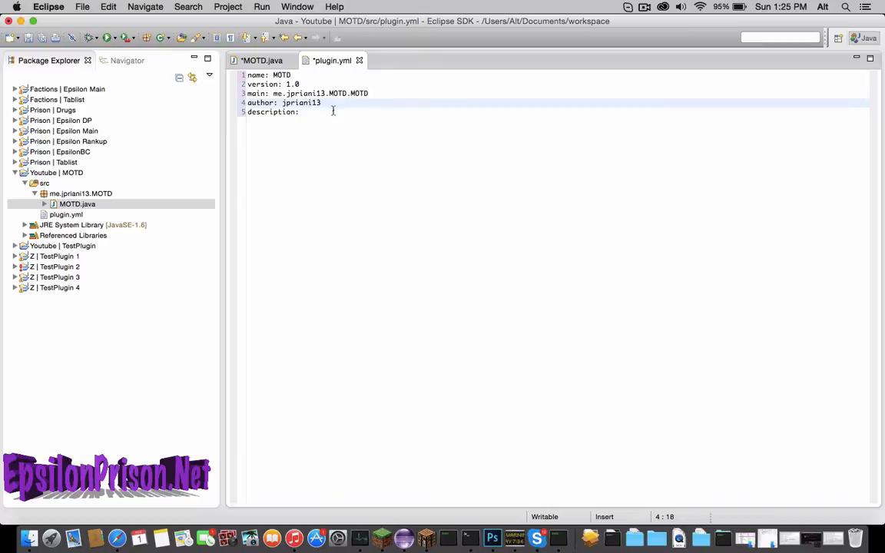
text(A m)
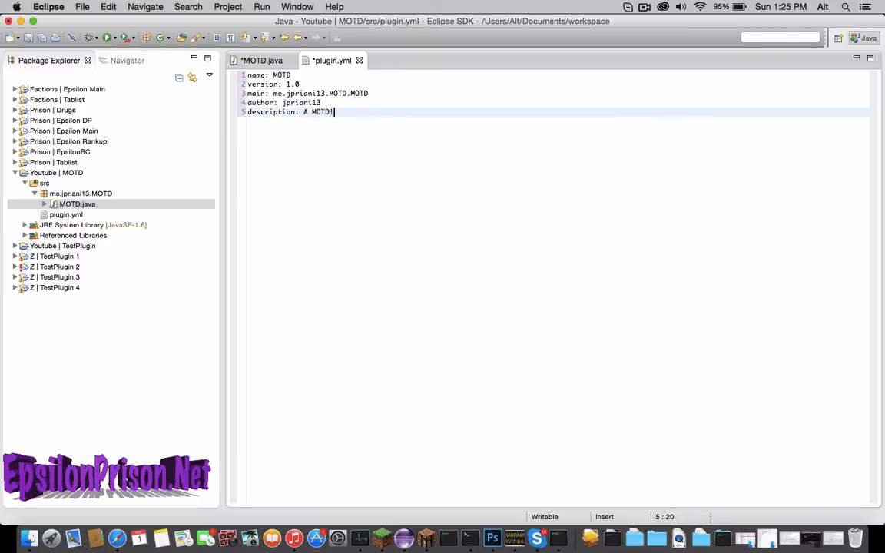
click(55, 172)
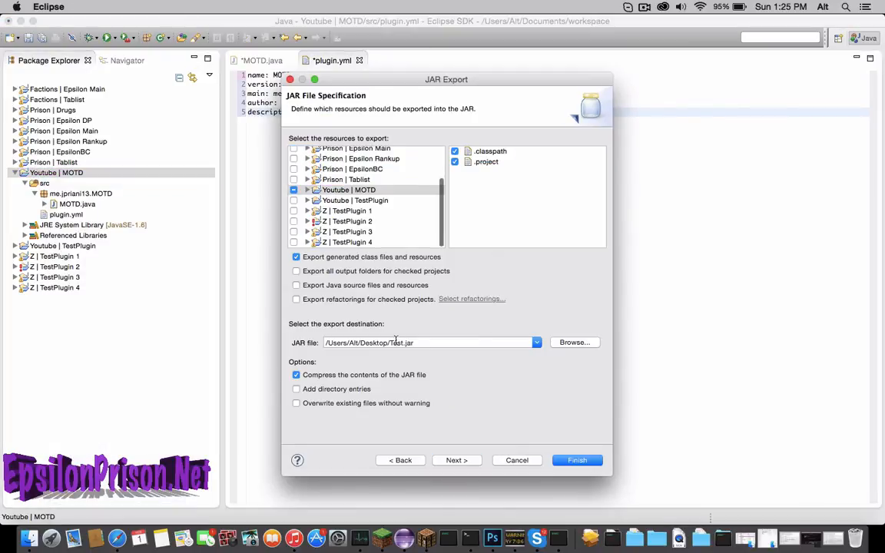
- Export the project as Desktop/MOTD.jar, saving the modified MOTD.java and plugin.yml
click(430, 343)
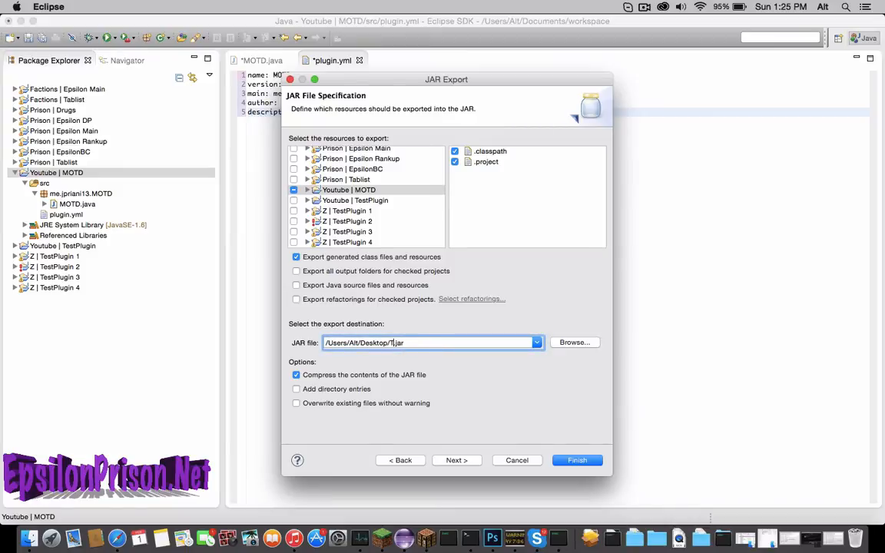
click(578, 461)
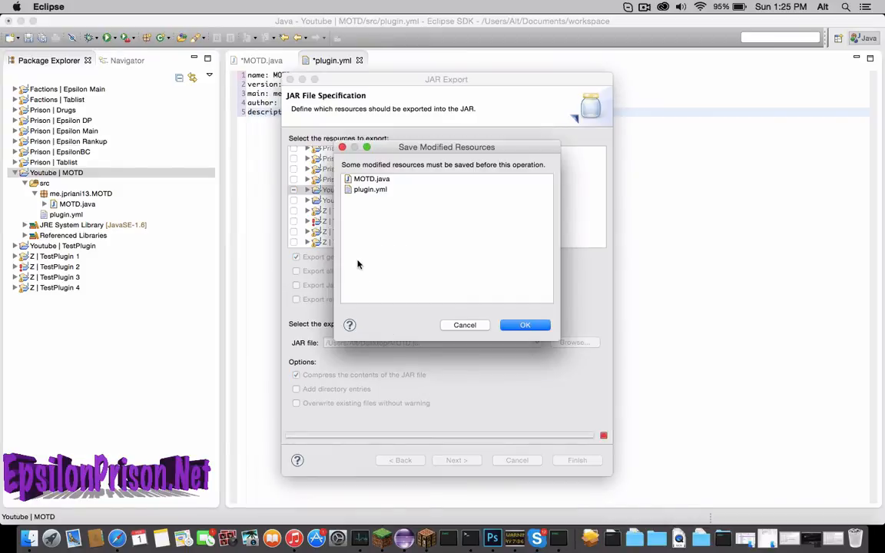
click(525, 326)
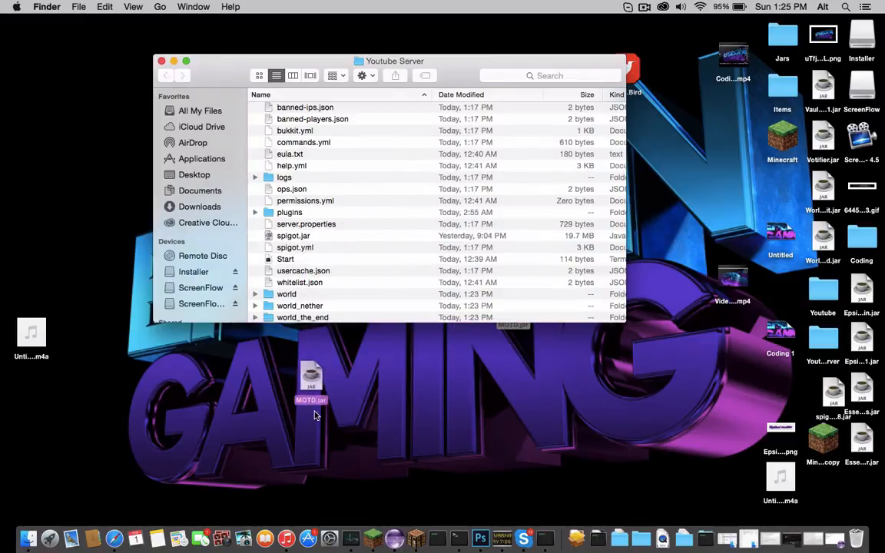
- Move MOTD.jar into the Youtube Server's plugins folder
double_click(289, 211)
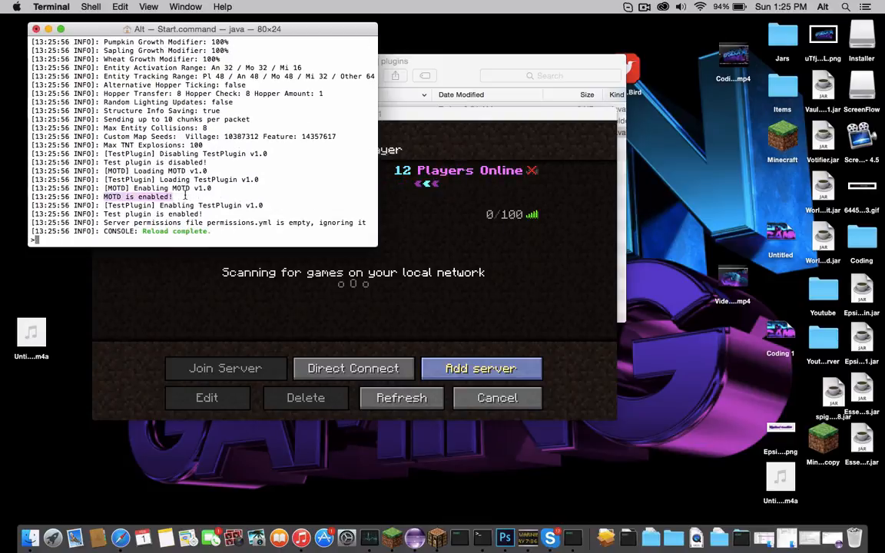
- Direct-connect to the localhost server and join it
click(353, 369)
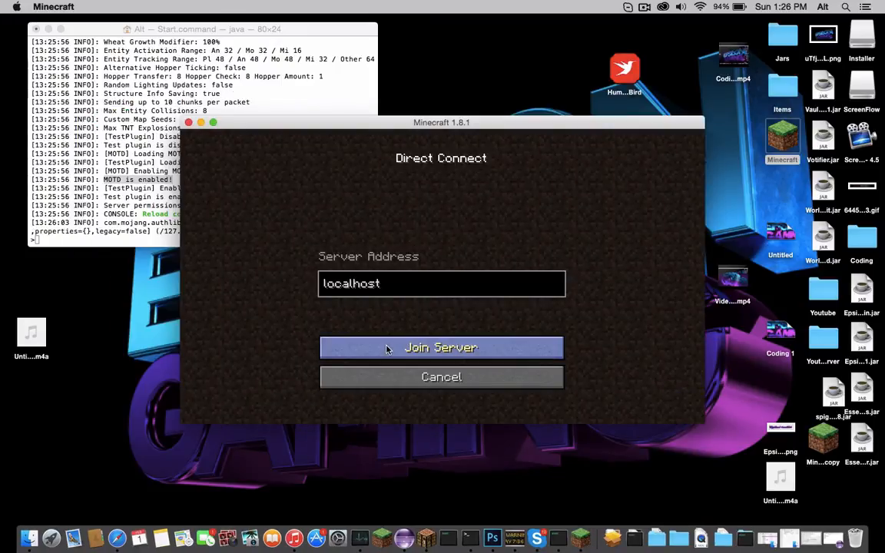
click(441, 348)
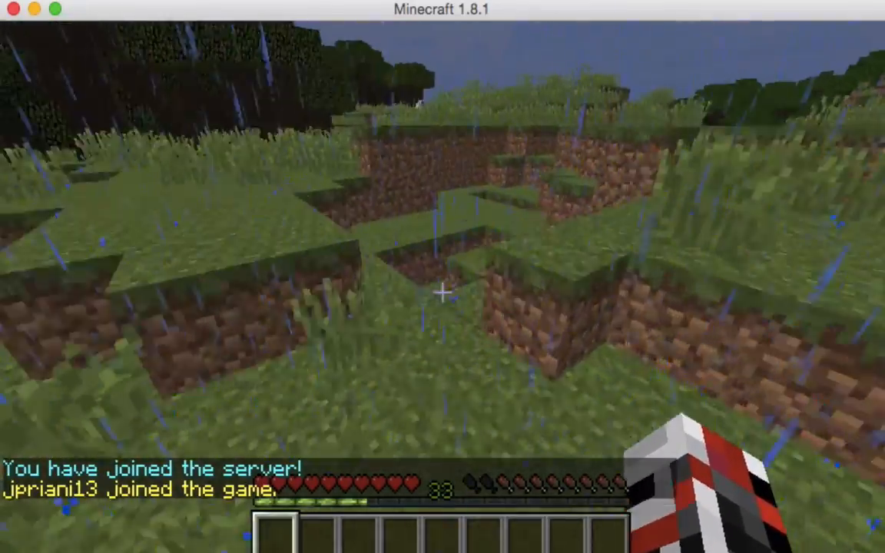
mouse_move(442, 292)
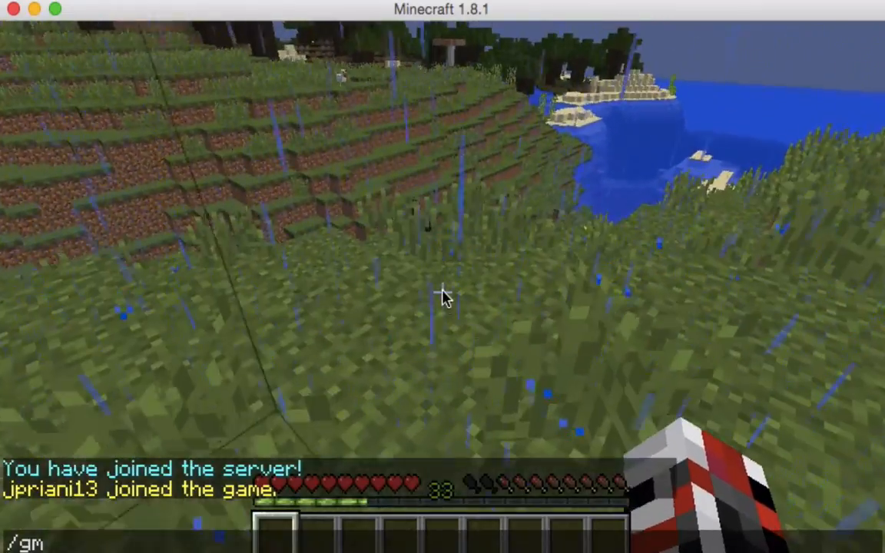
- Check the join message in chat, then leave and return to the multiplayer list to rejoin
text(ame)
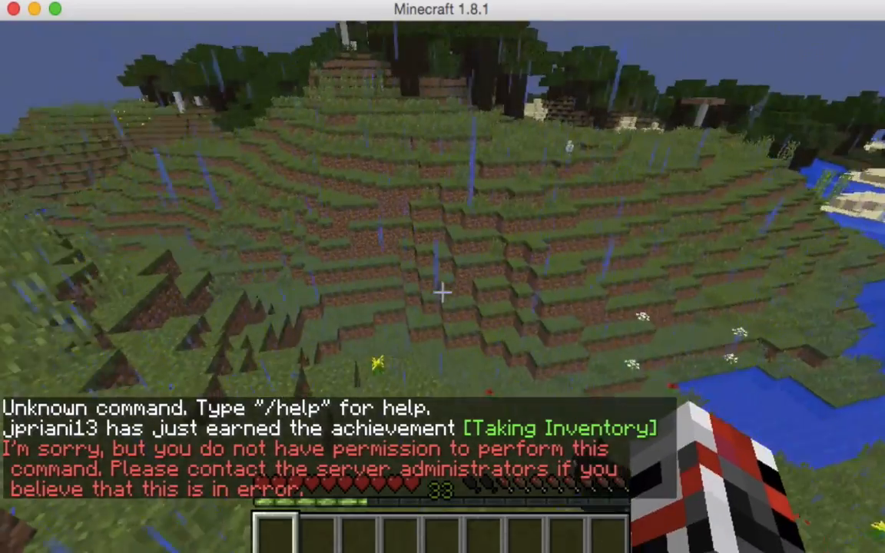
mouse_move(443, 291)
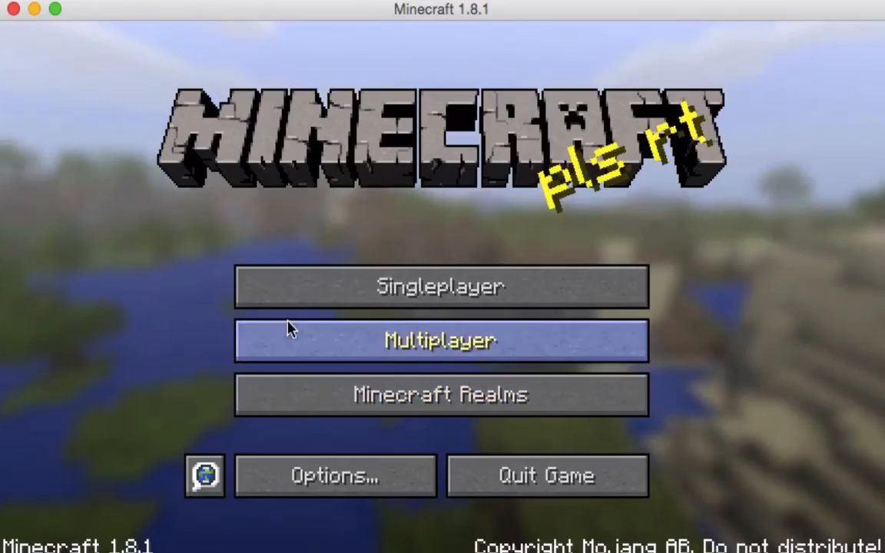
click(439, 341)
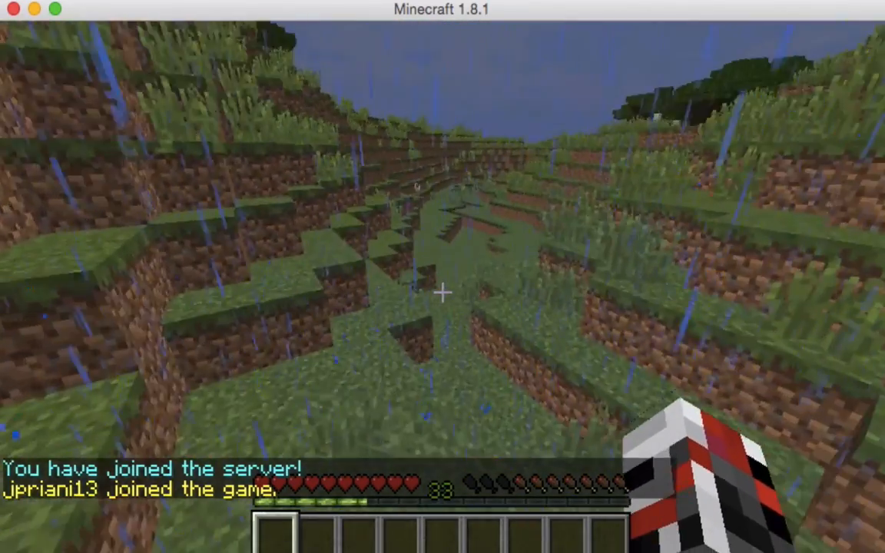
mouse_move(442, 292)
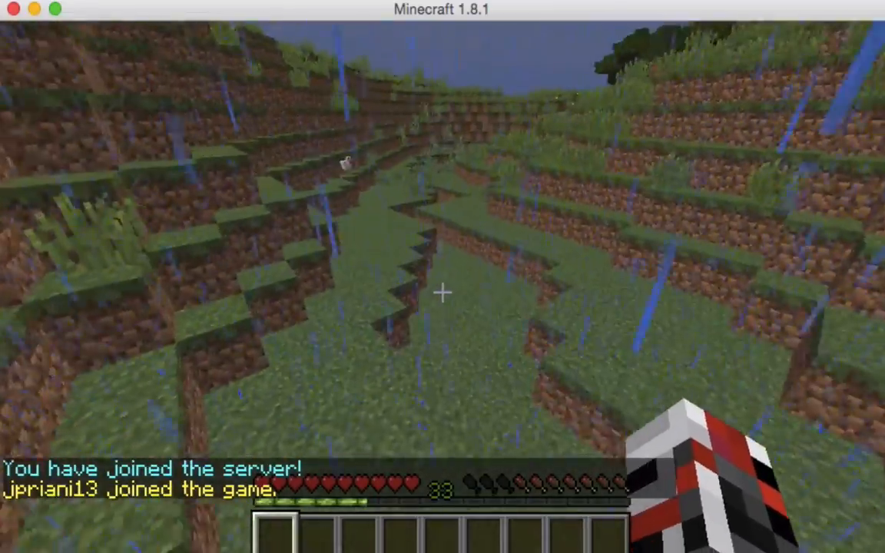